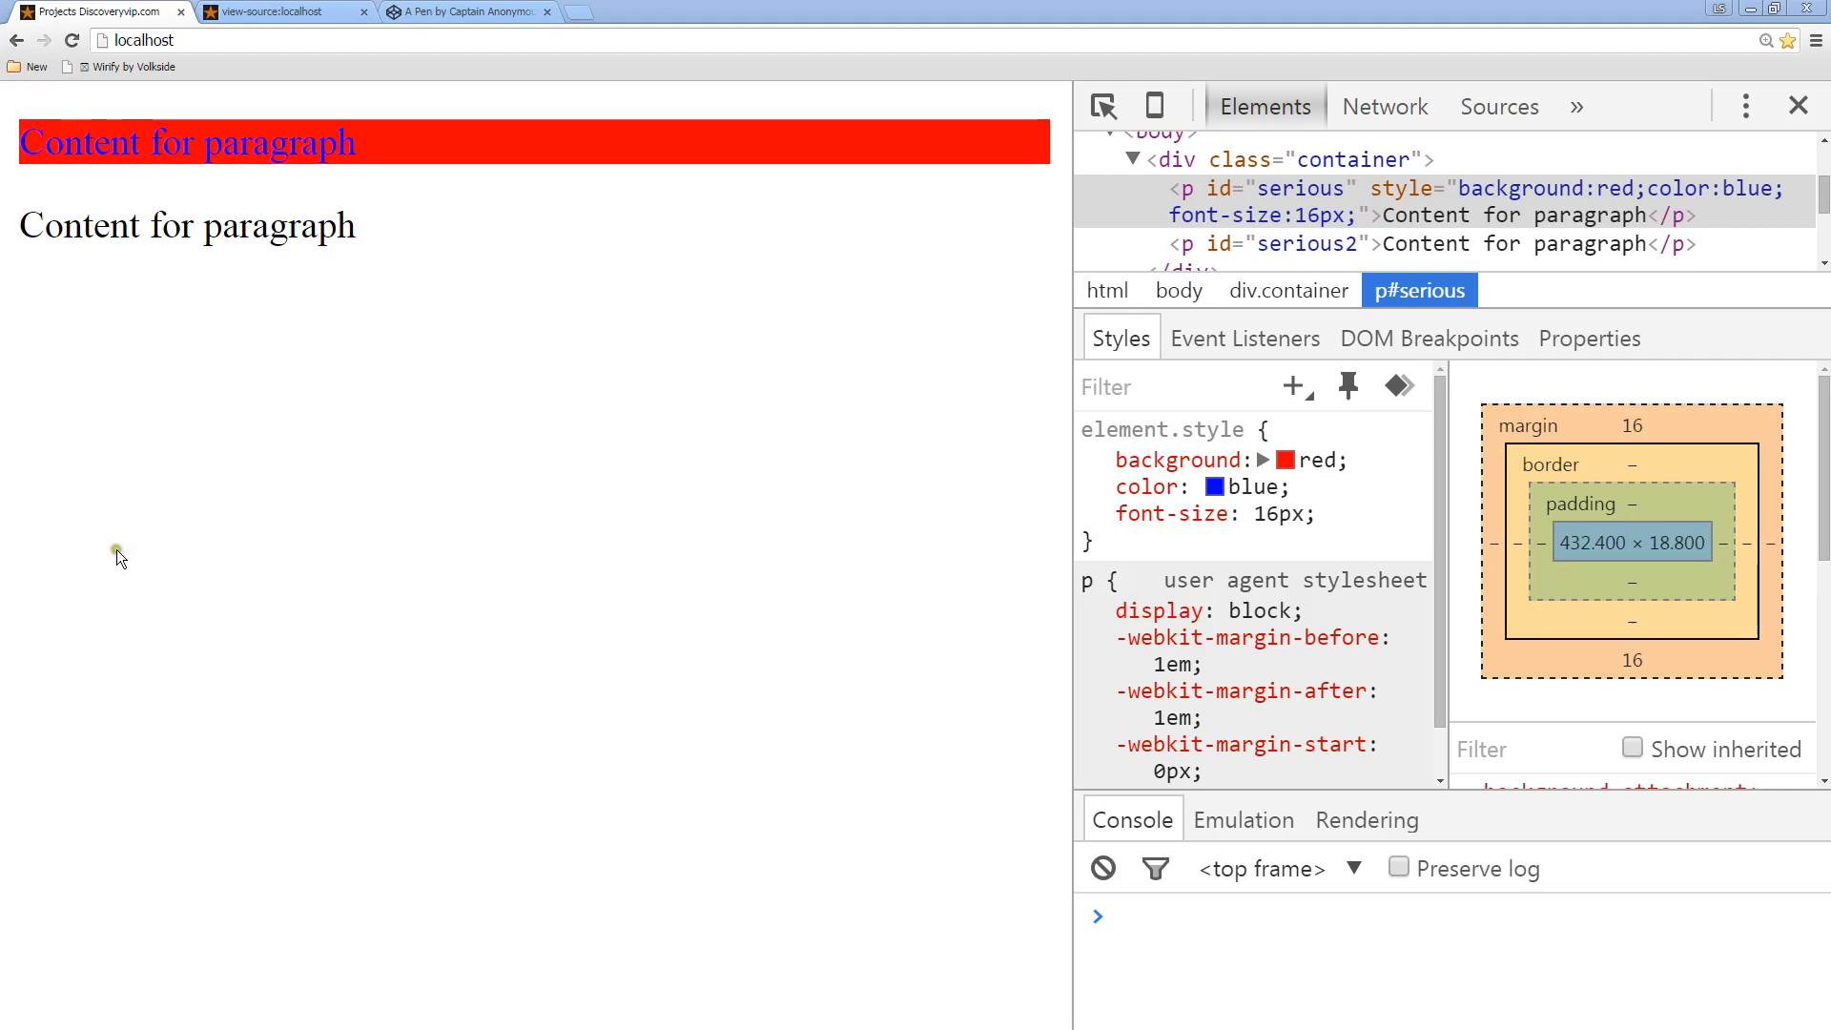
{"action": "mouse_move", "coordinate": [153, 553]}
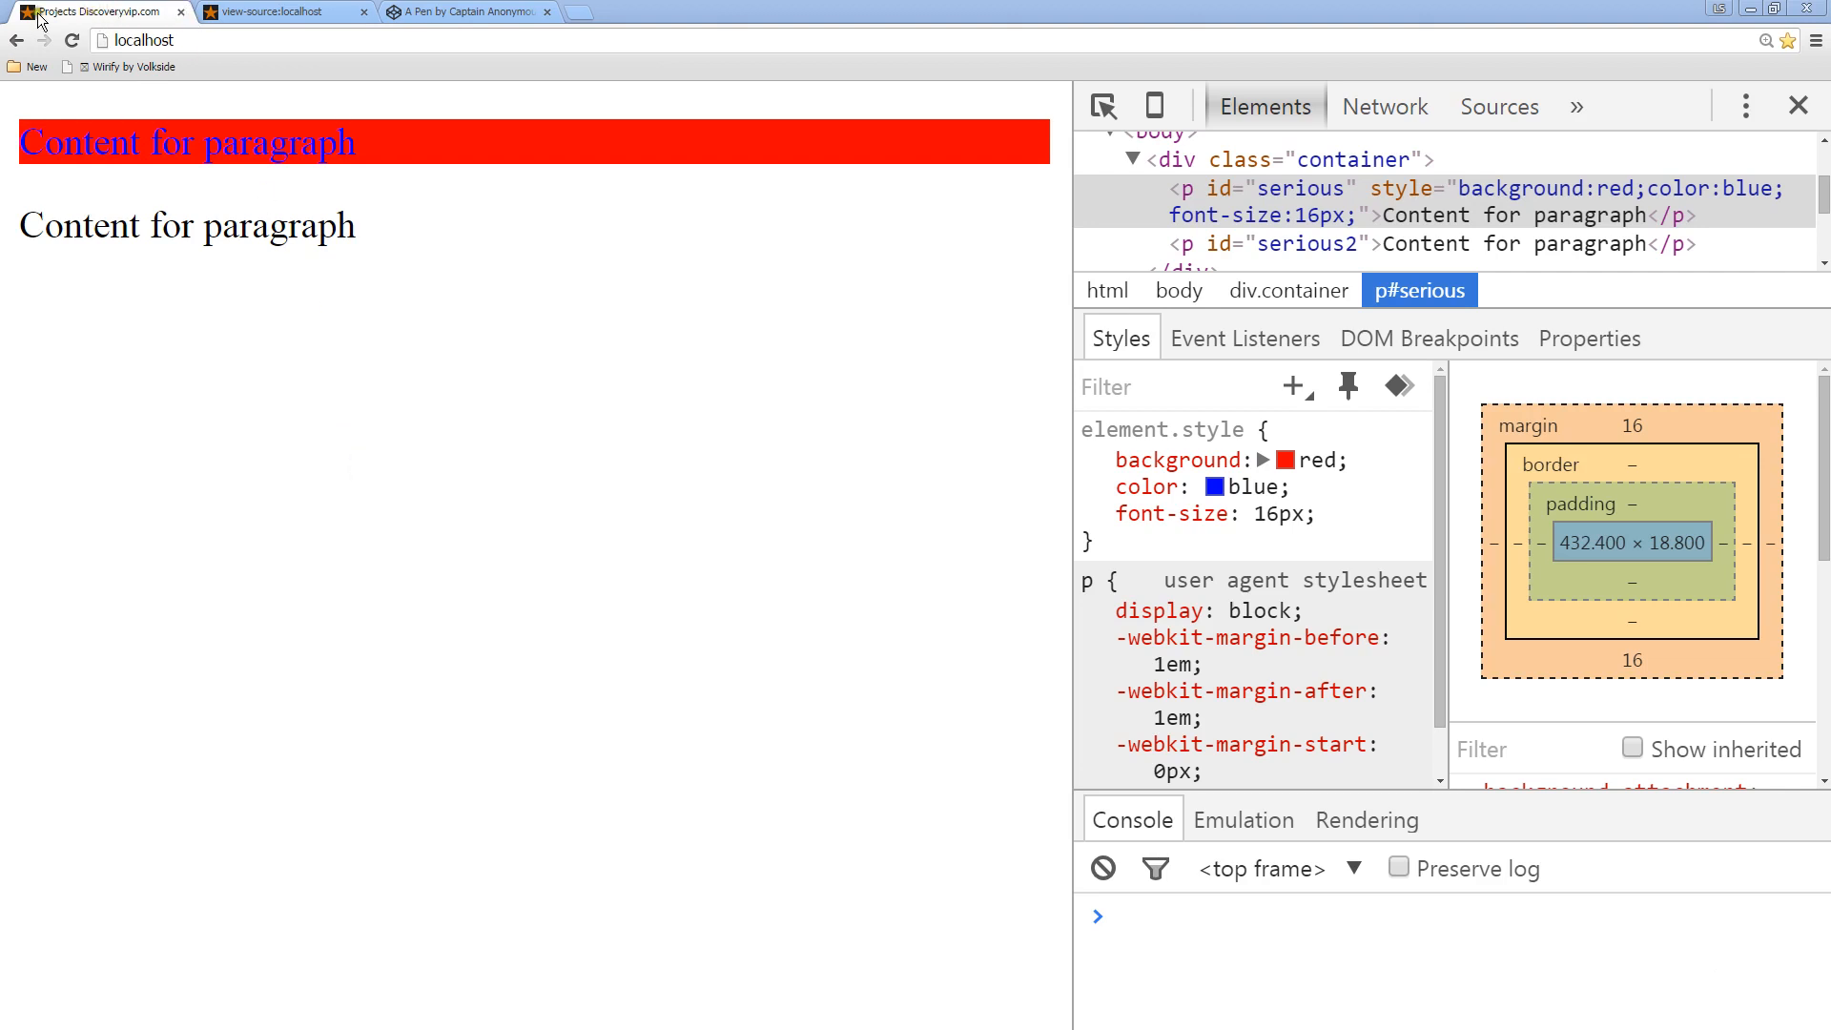
{"action": "mouse_move", "coordinate": [91, 17]}
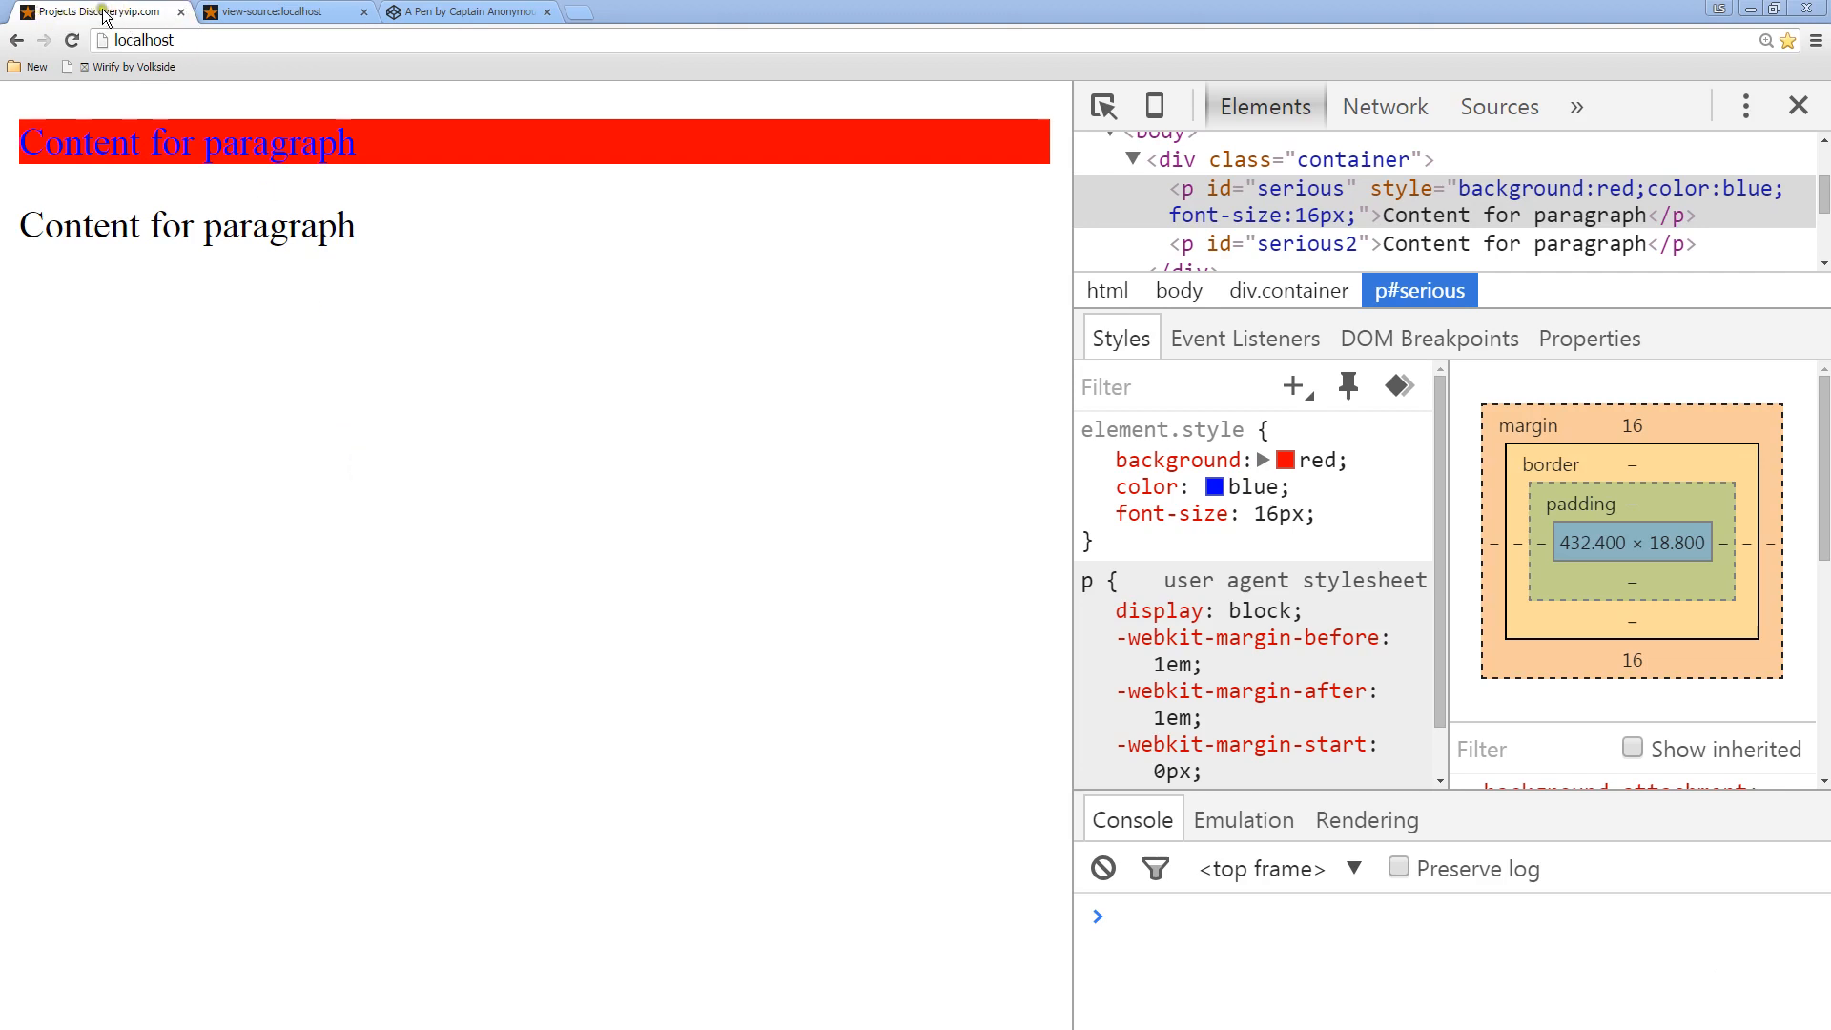
{"action": "mouse_move", "coordinate": [143, 17]}
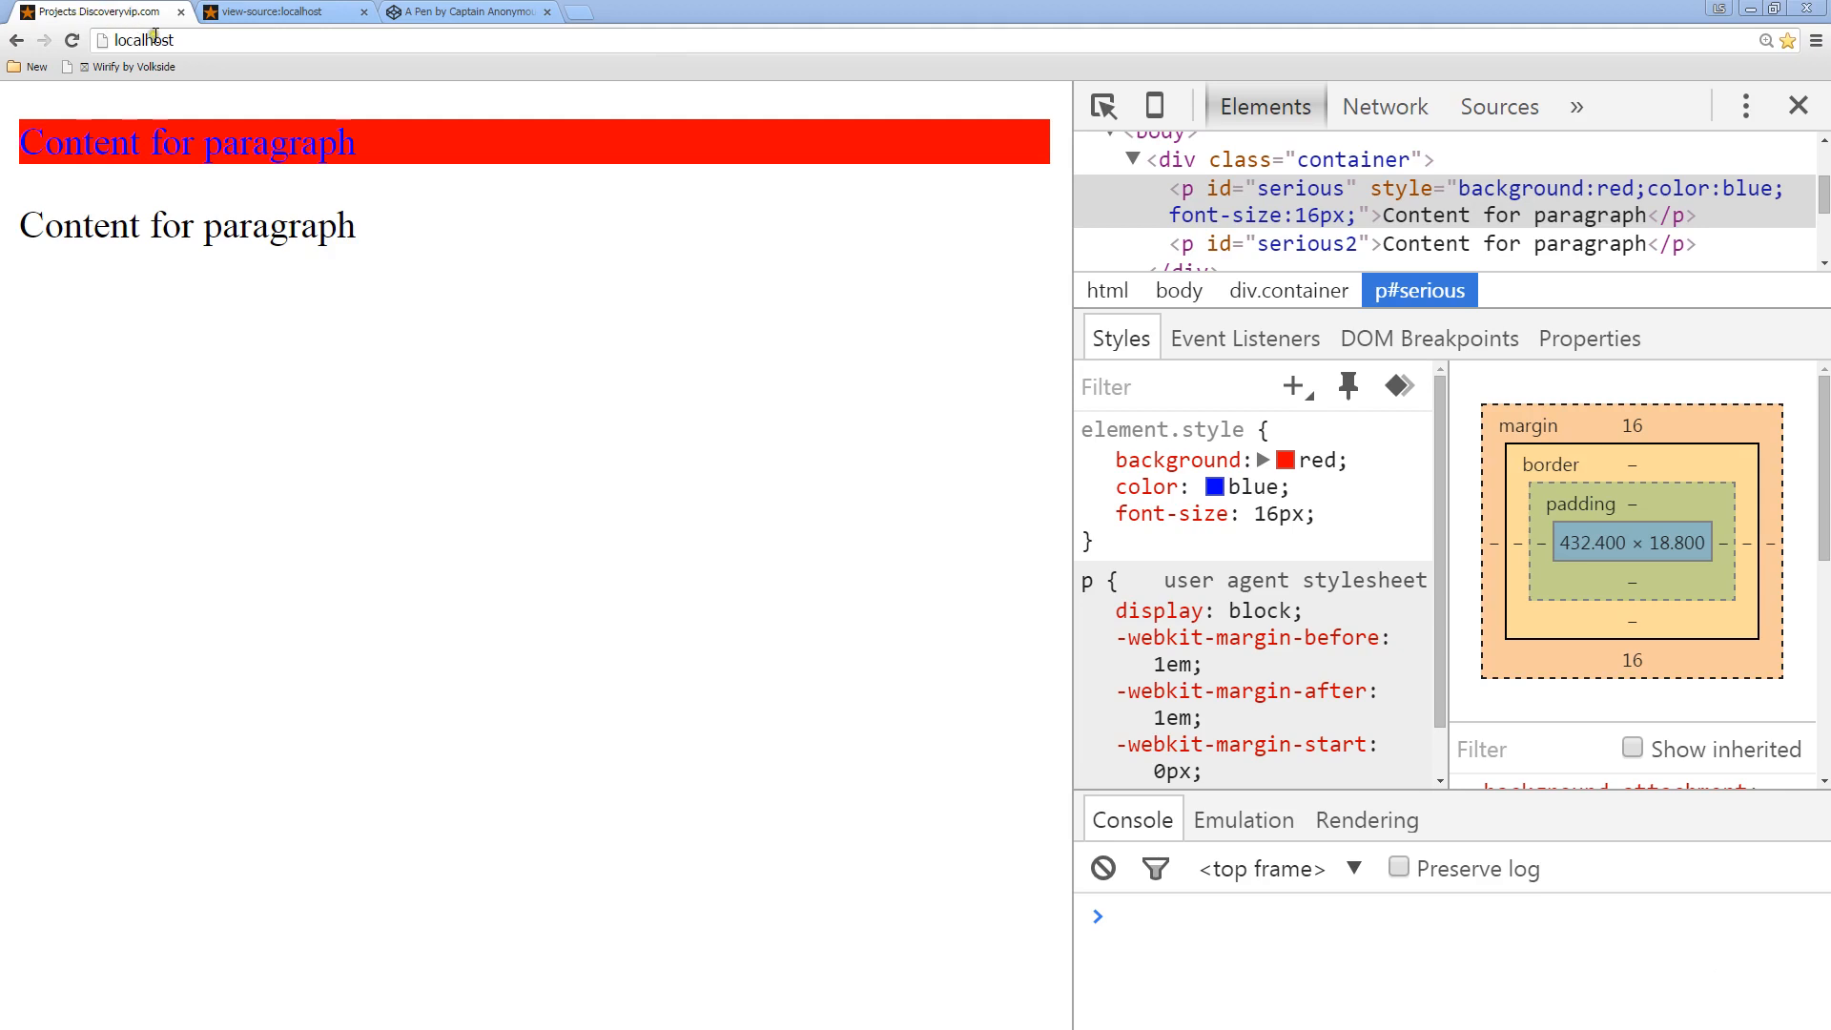
{"action": "mouse_move", "coordinate": [195, 231]}
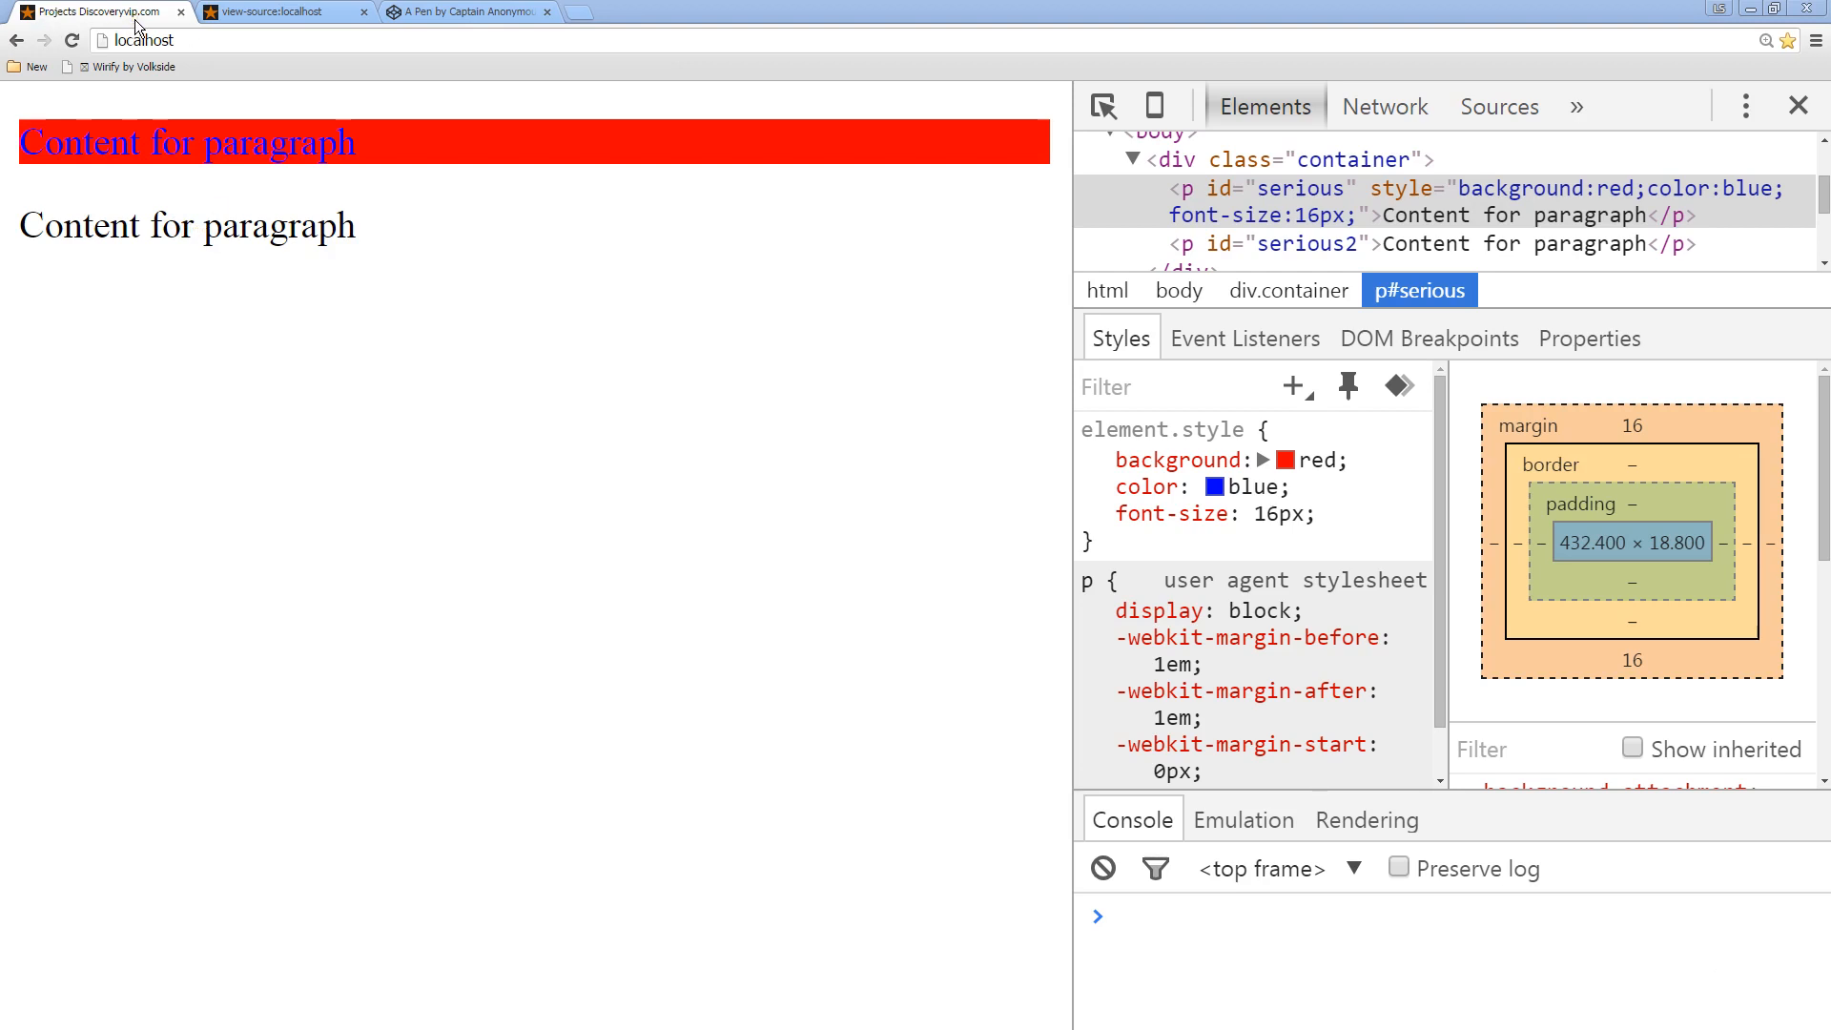
{"action": "mouse_move", "coordinate": [172, 164]}
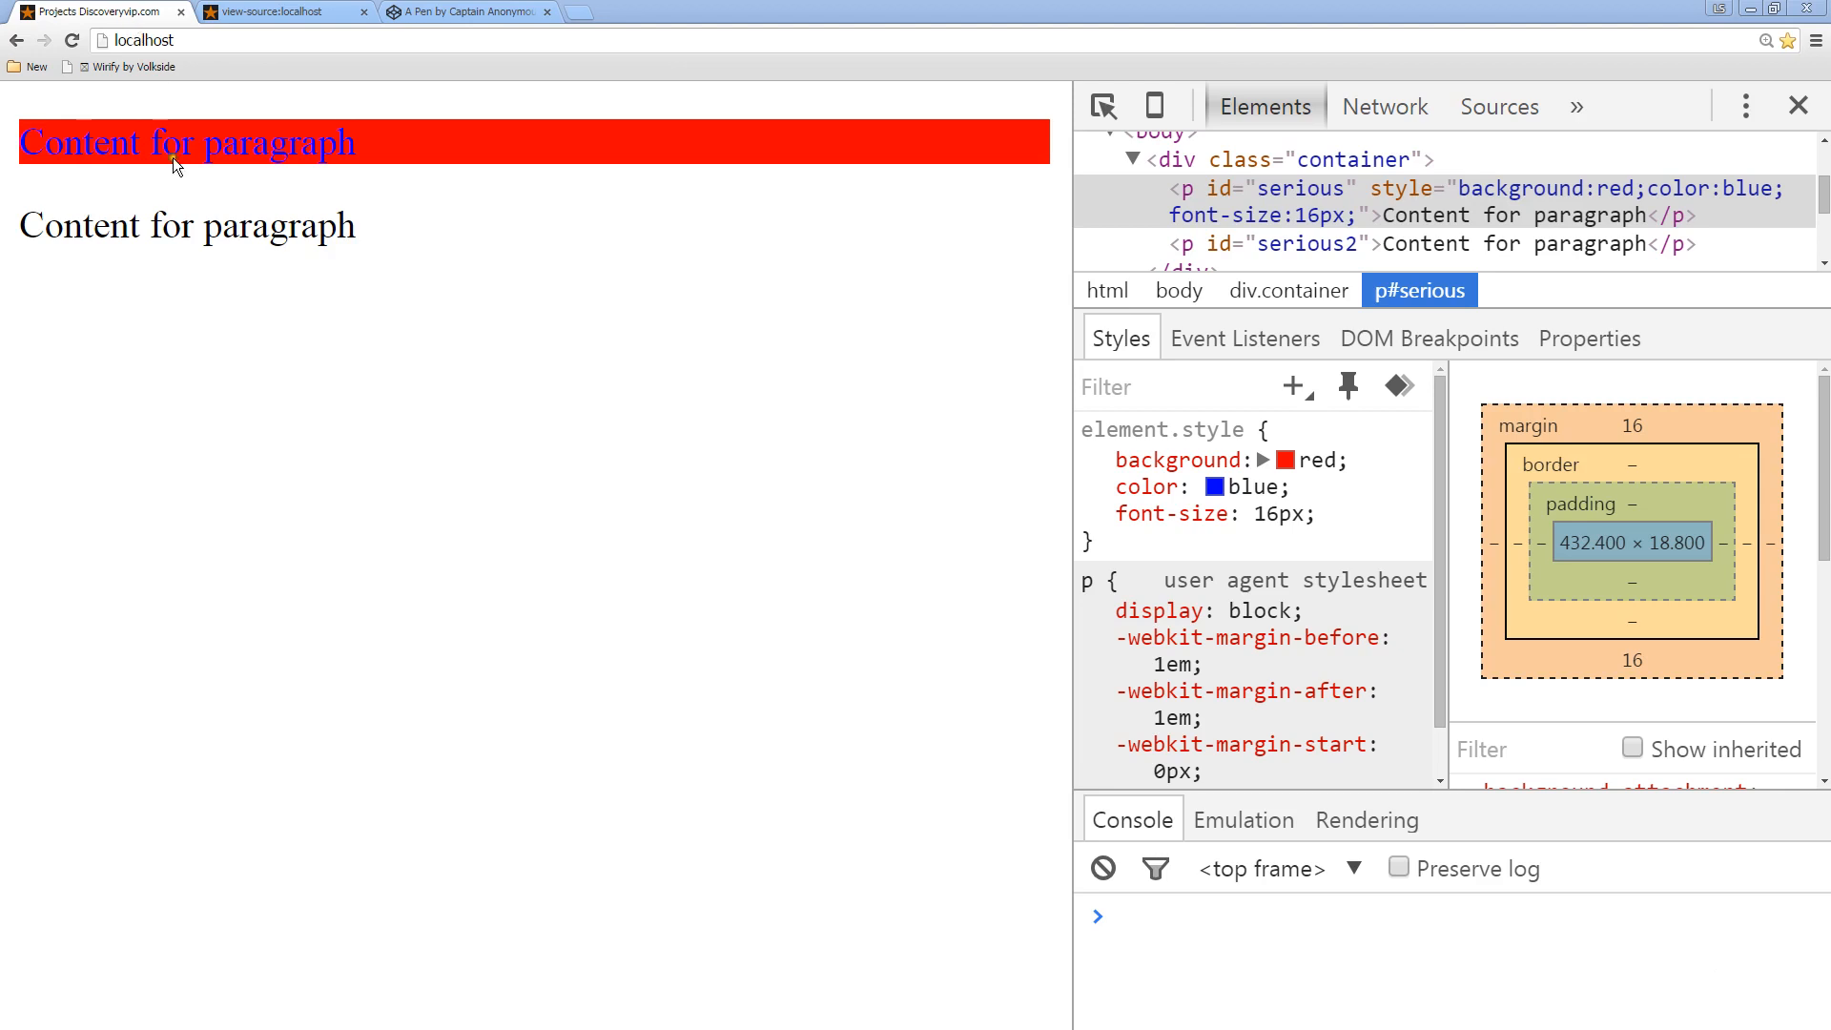
{"action": "mouse_move", "coordinate": [195, 187]}
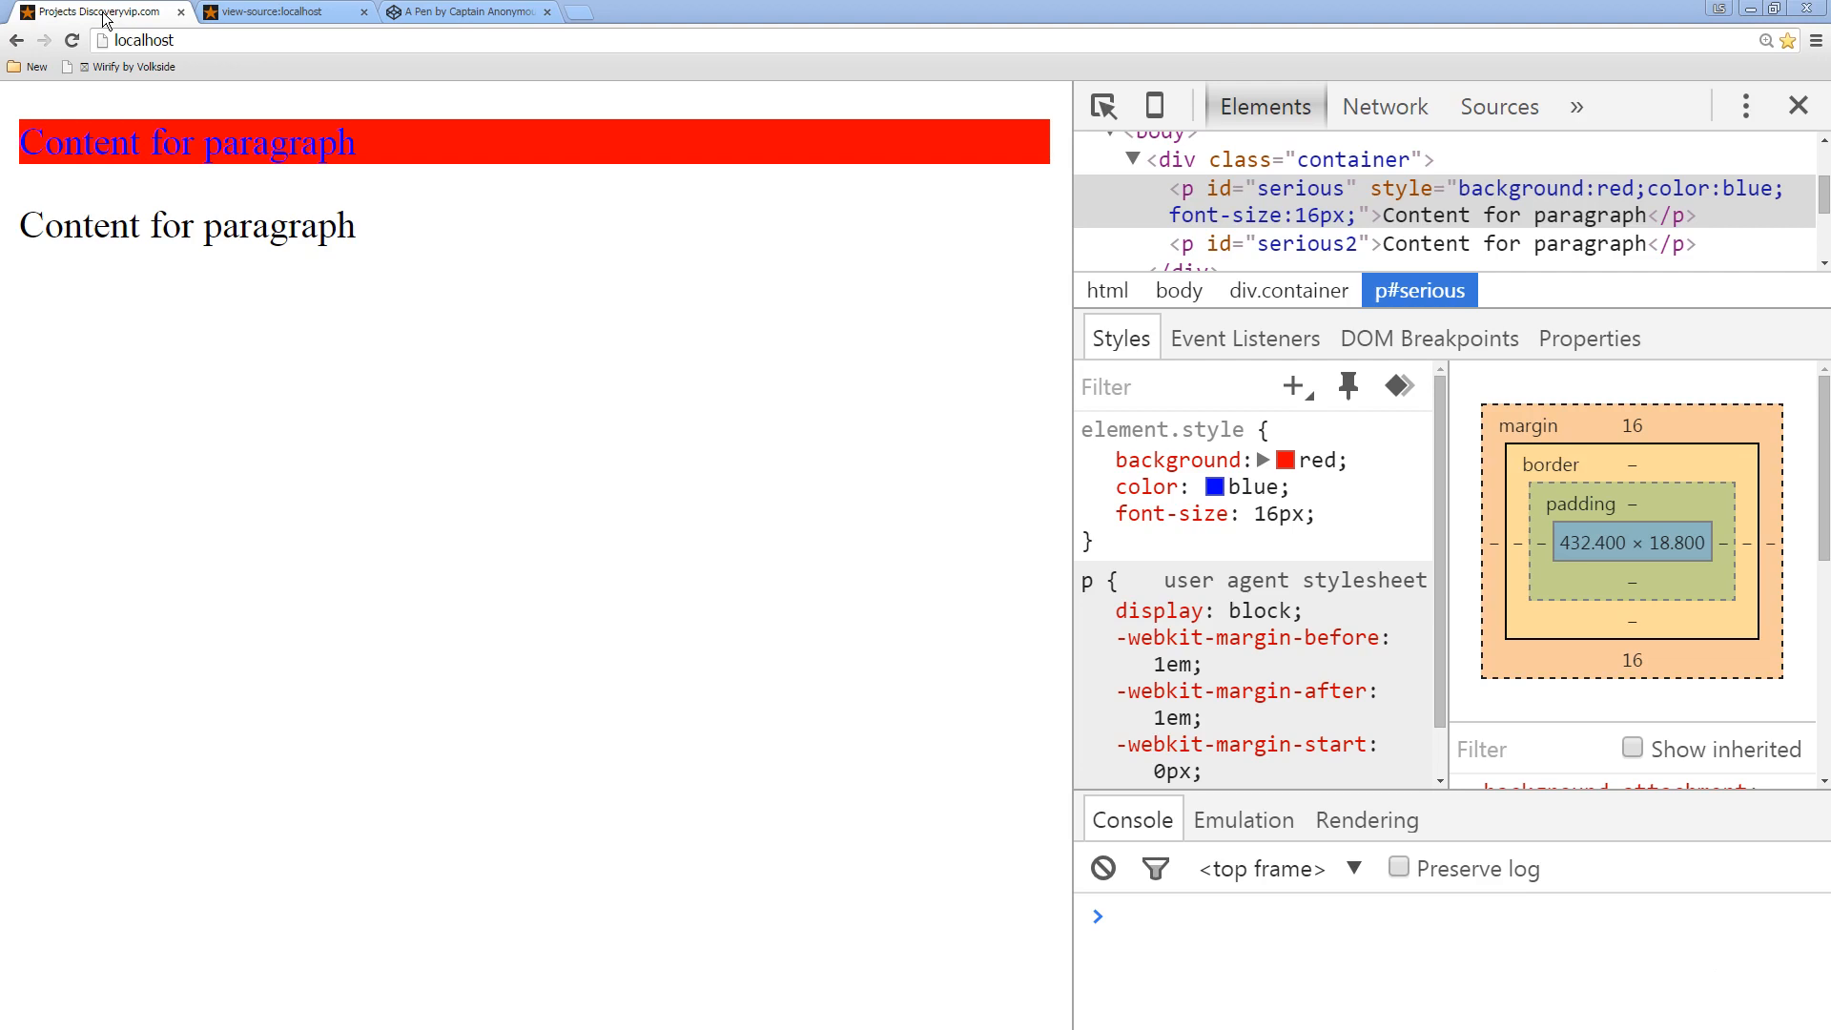
{"action": "mouse_move", "coordinate": [42, 92]}
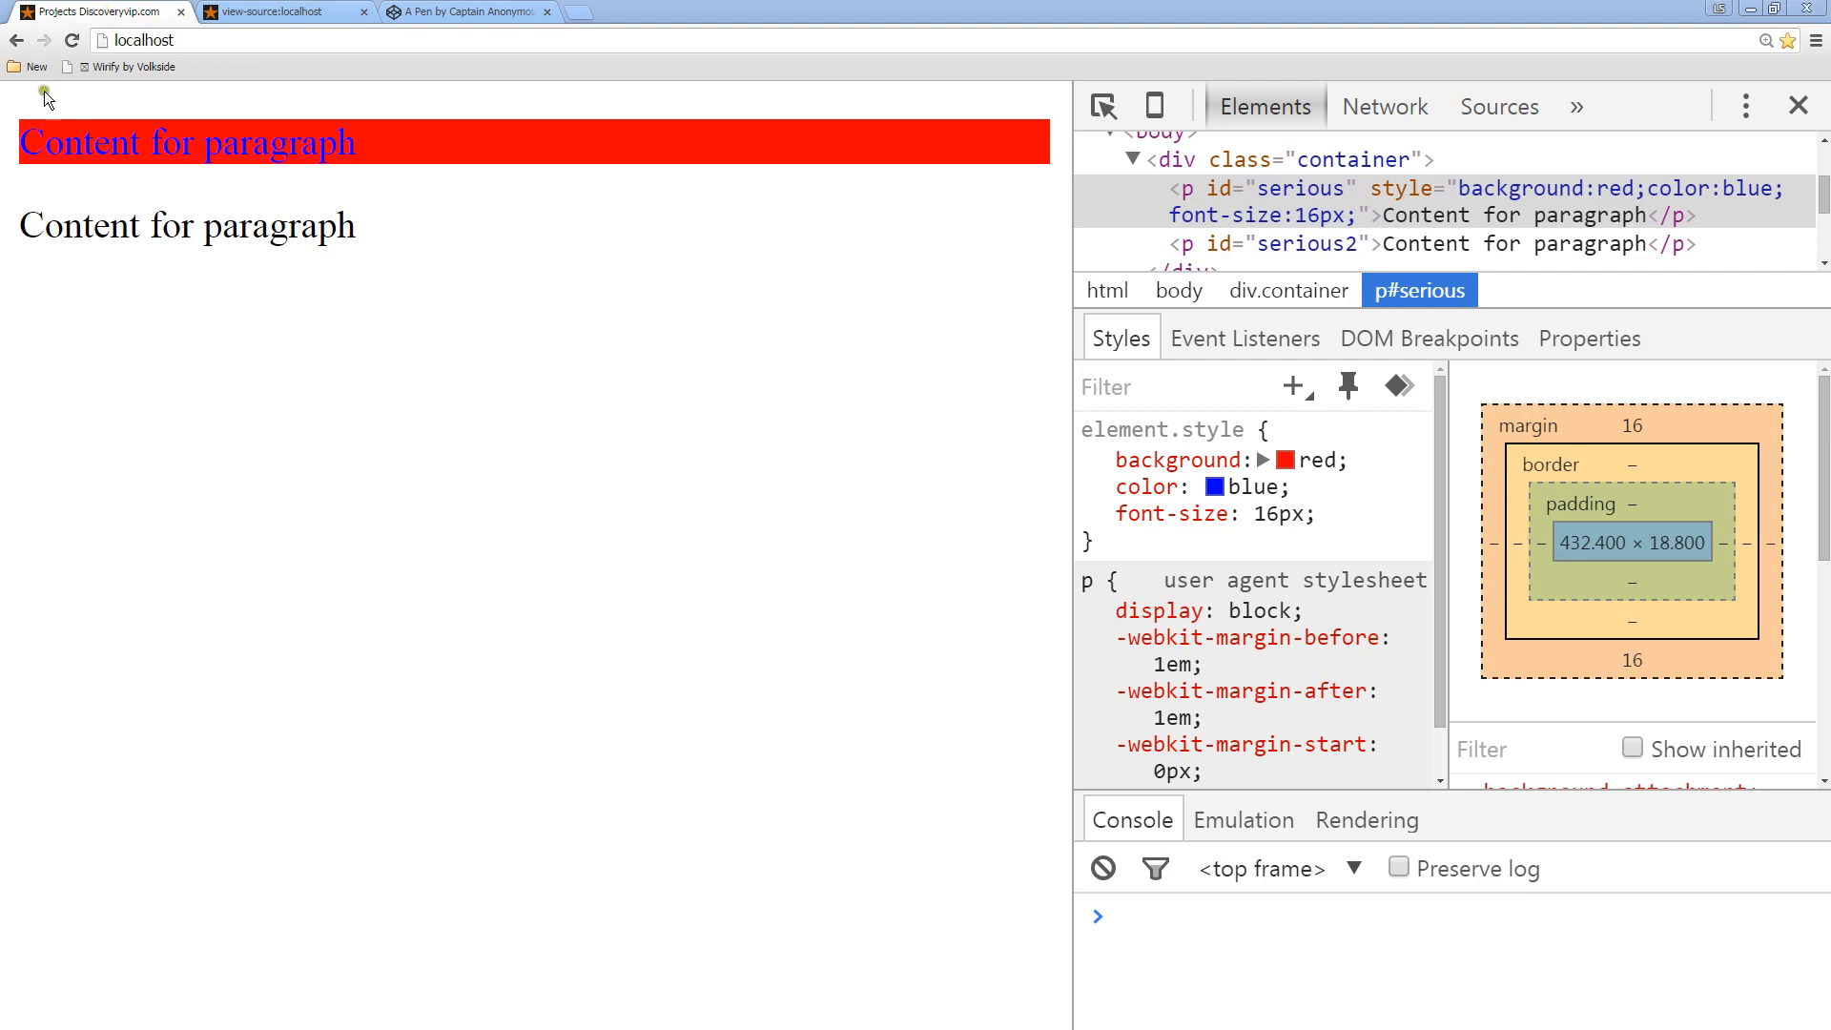
{"action": "mouse_move", "coordinate": [221, 327]}
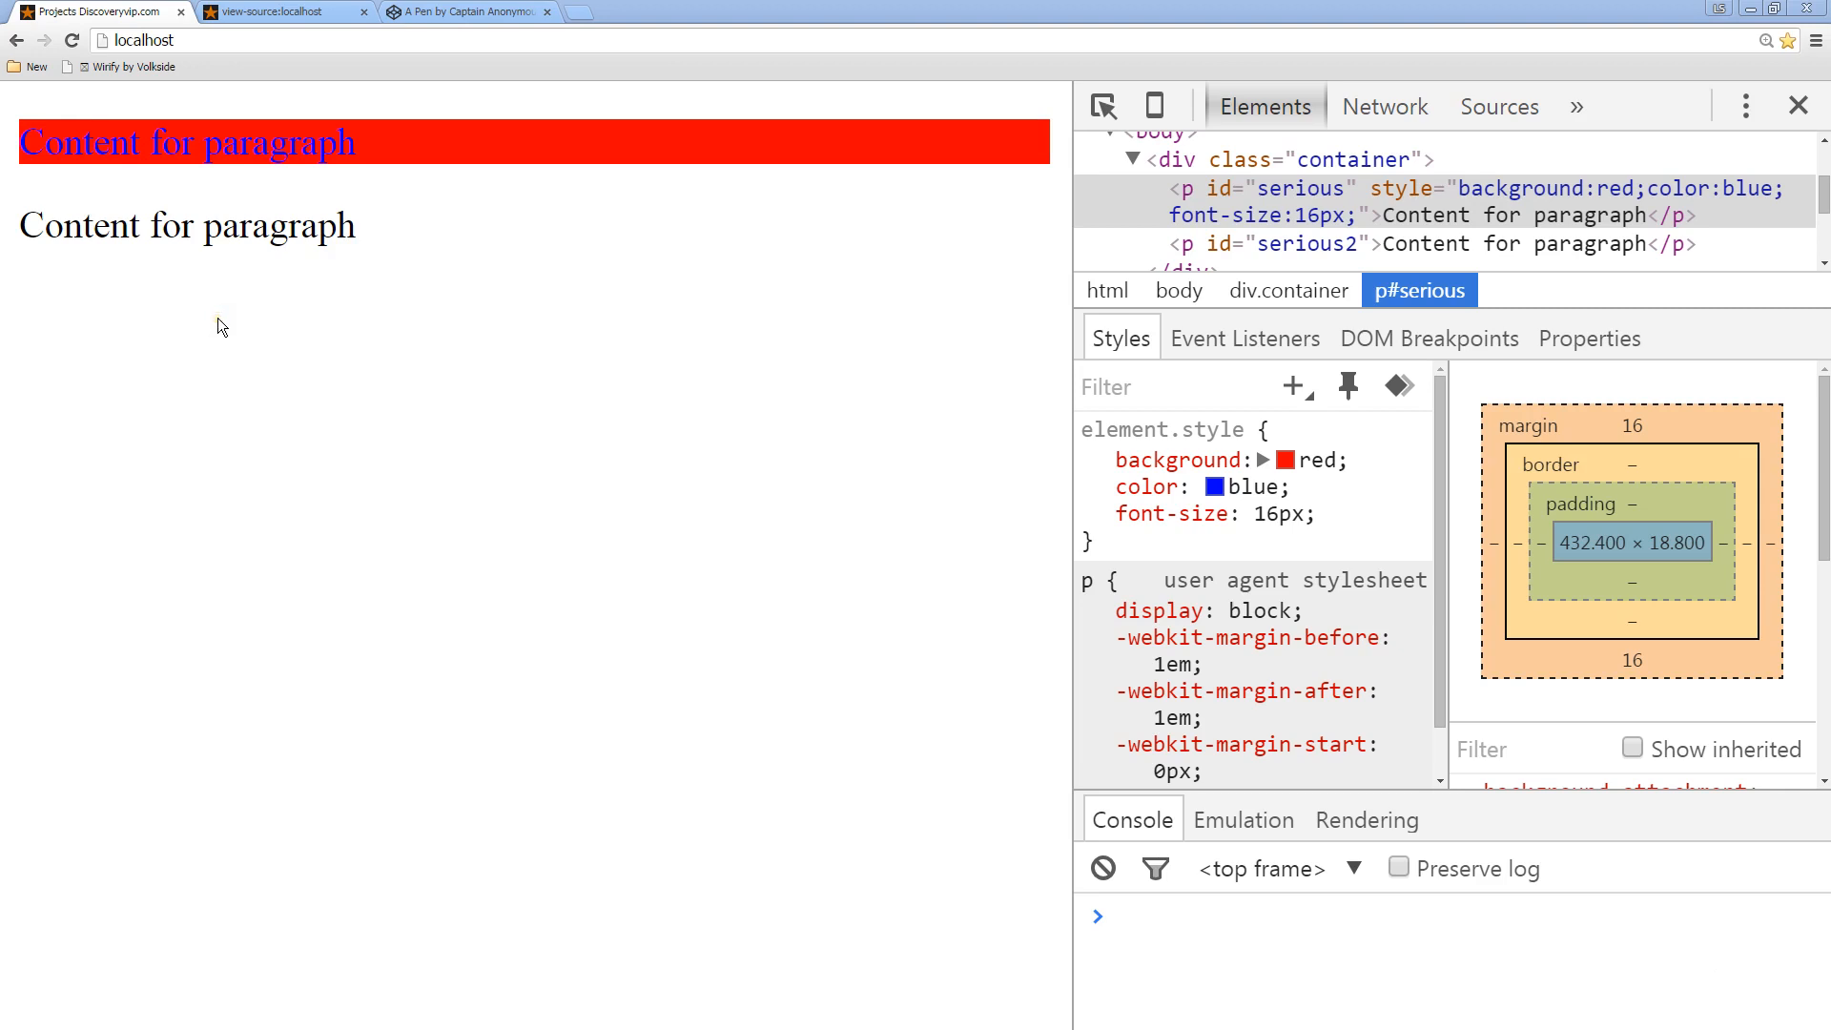
{"action": "mouse_move", "coordinate": [210, 208]}
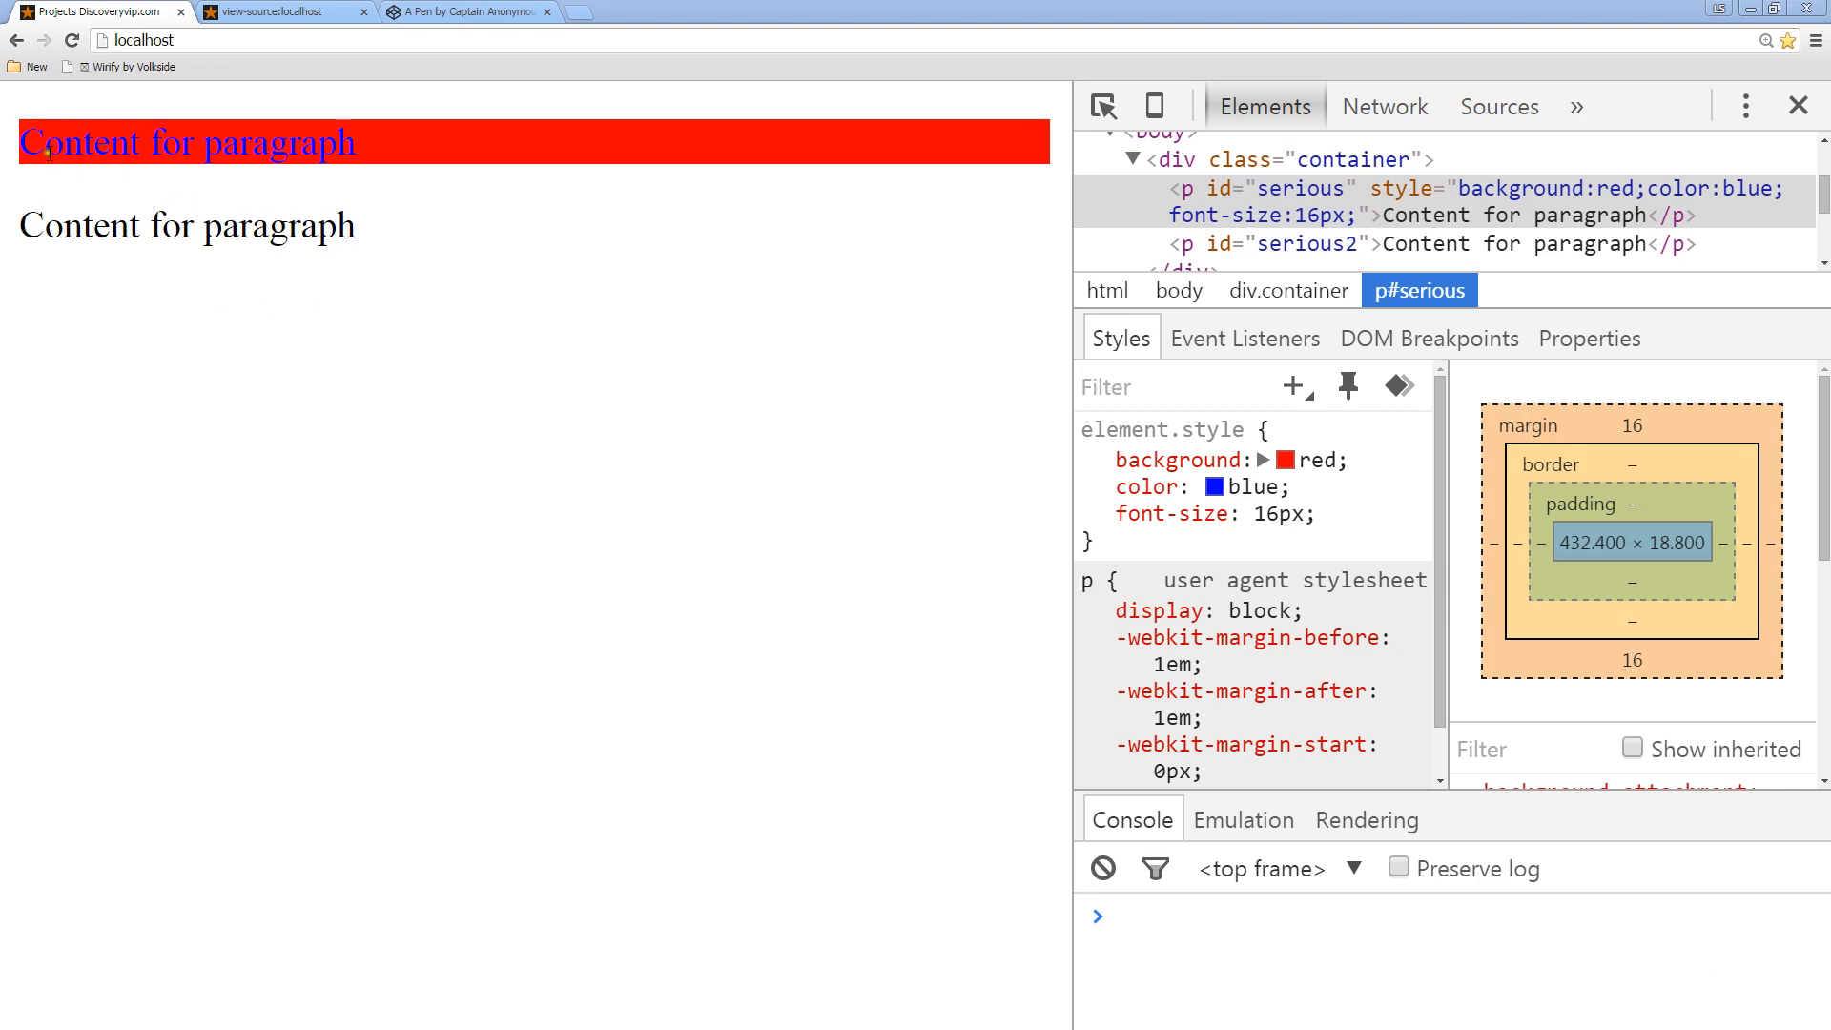
{"action": "mouse_move", "coordinate": [324, 202]}
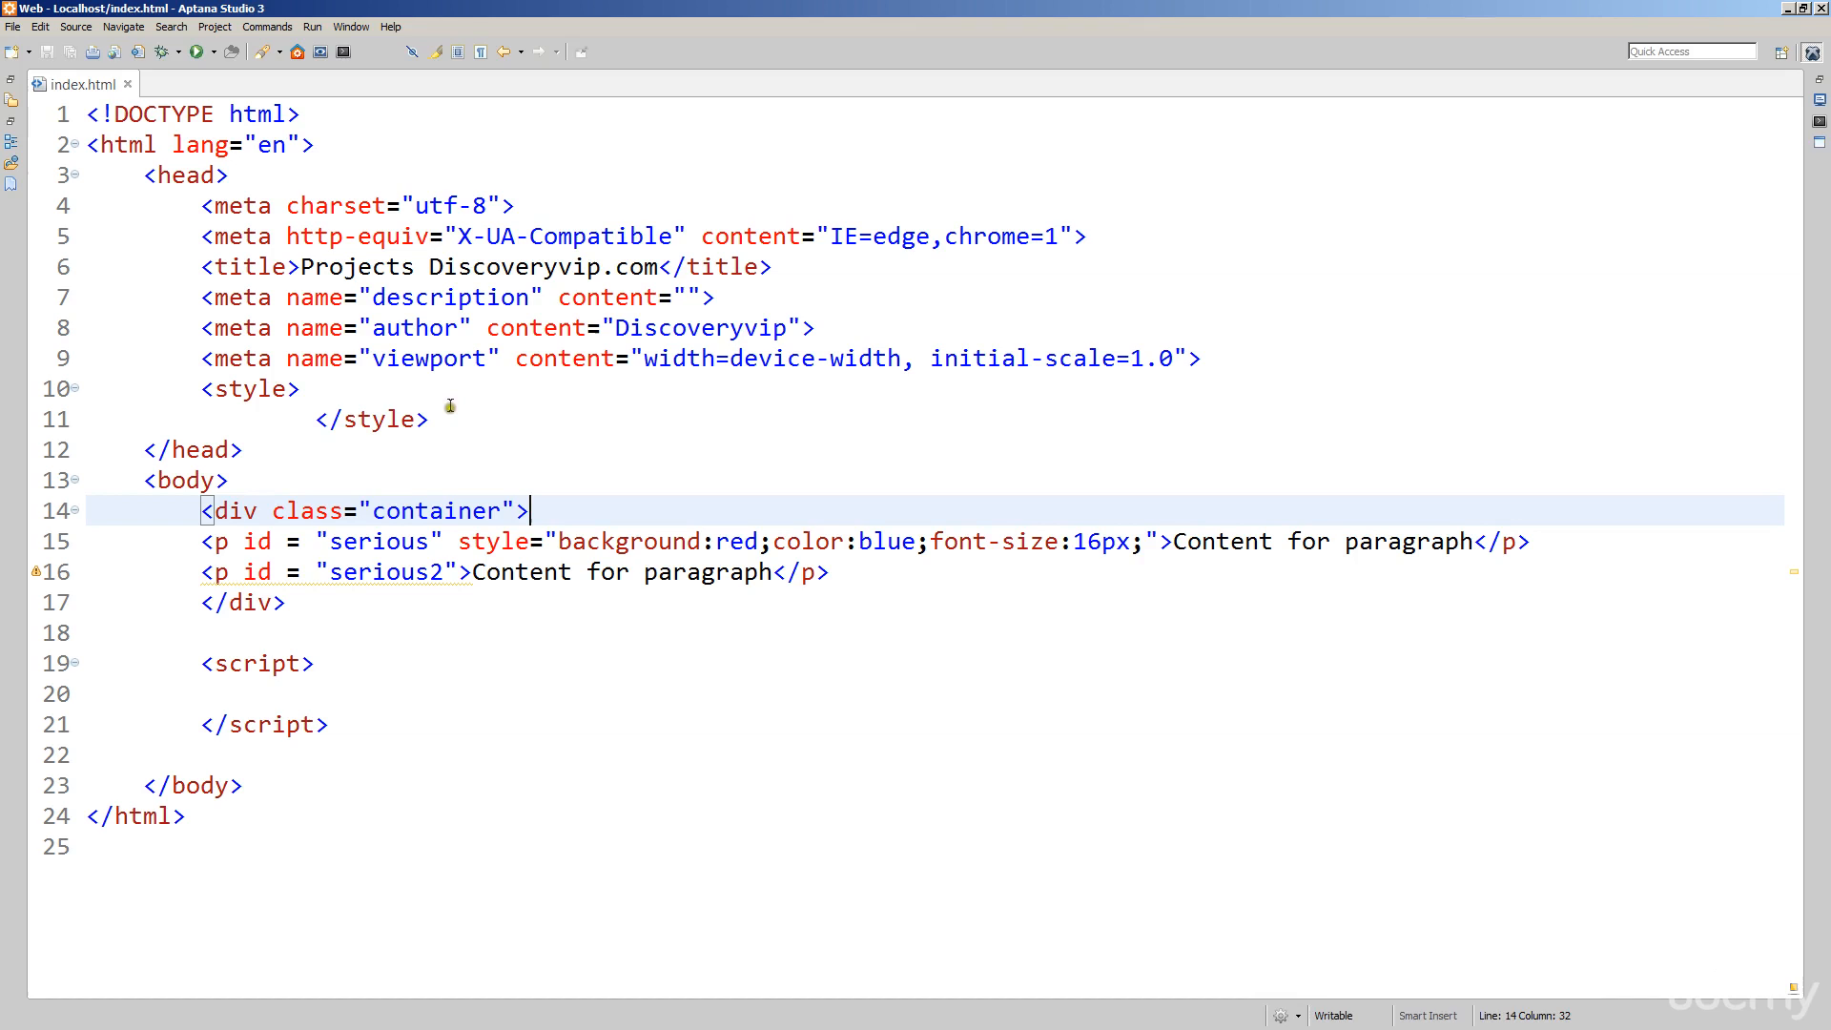
- Select the existing title text 'Projects Discoveryvip.com' in the index.html source
{"action": "left_click", "coordinate": [316, 419]}
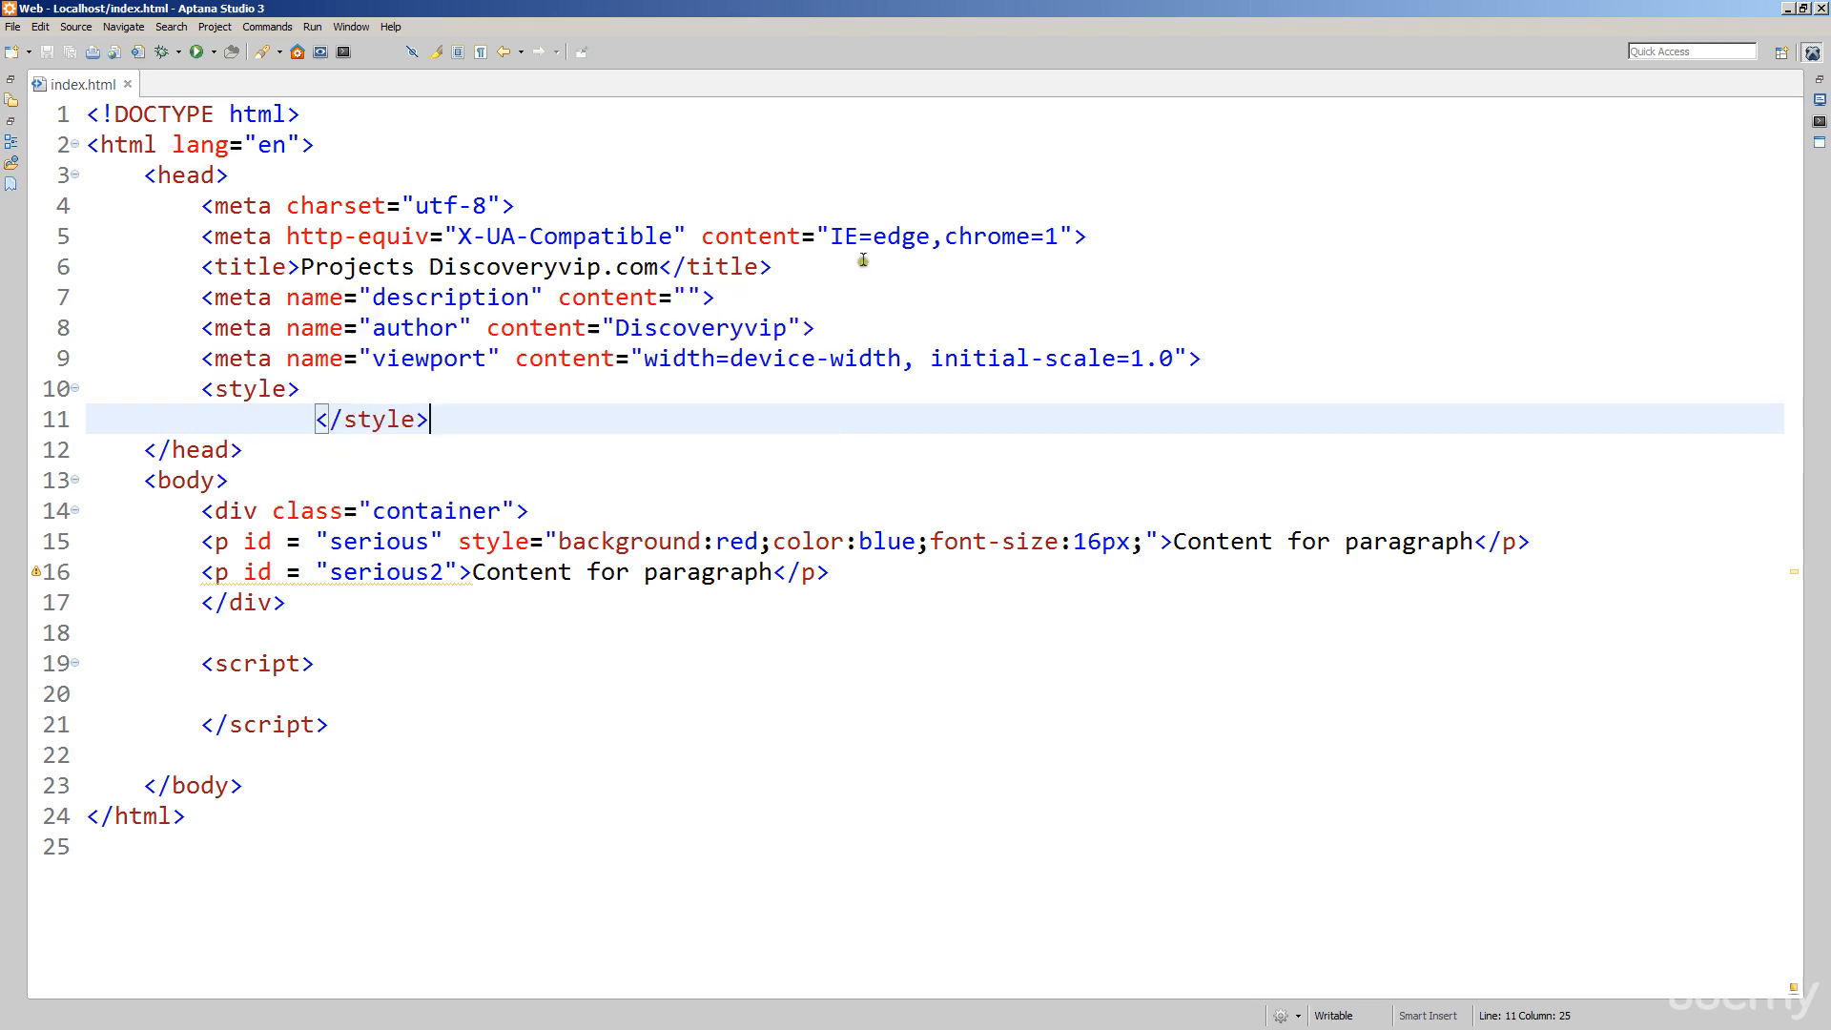
{"action": "mouse_move", "coordinate": [290, 269]}
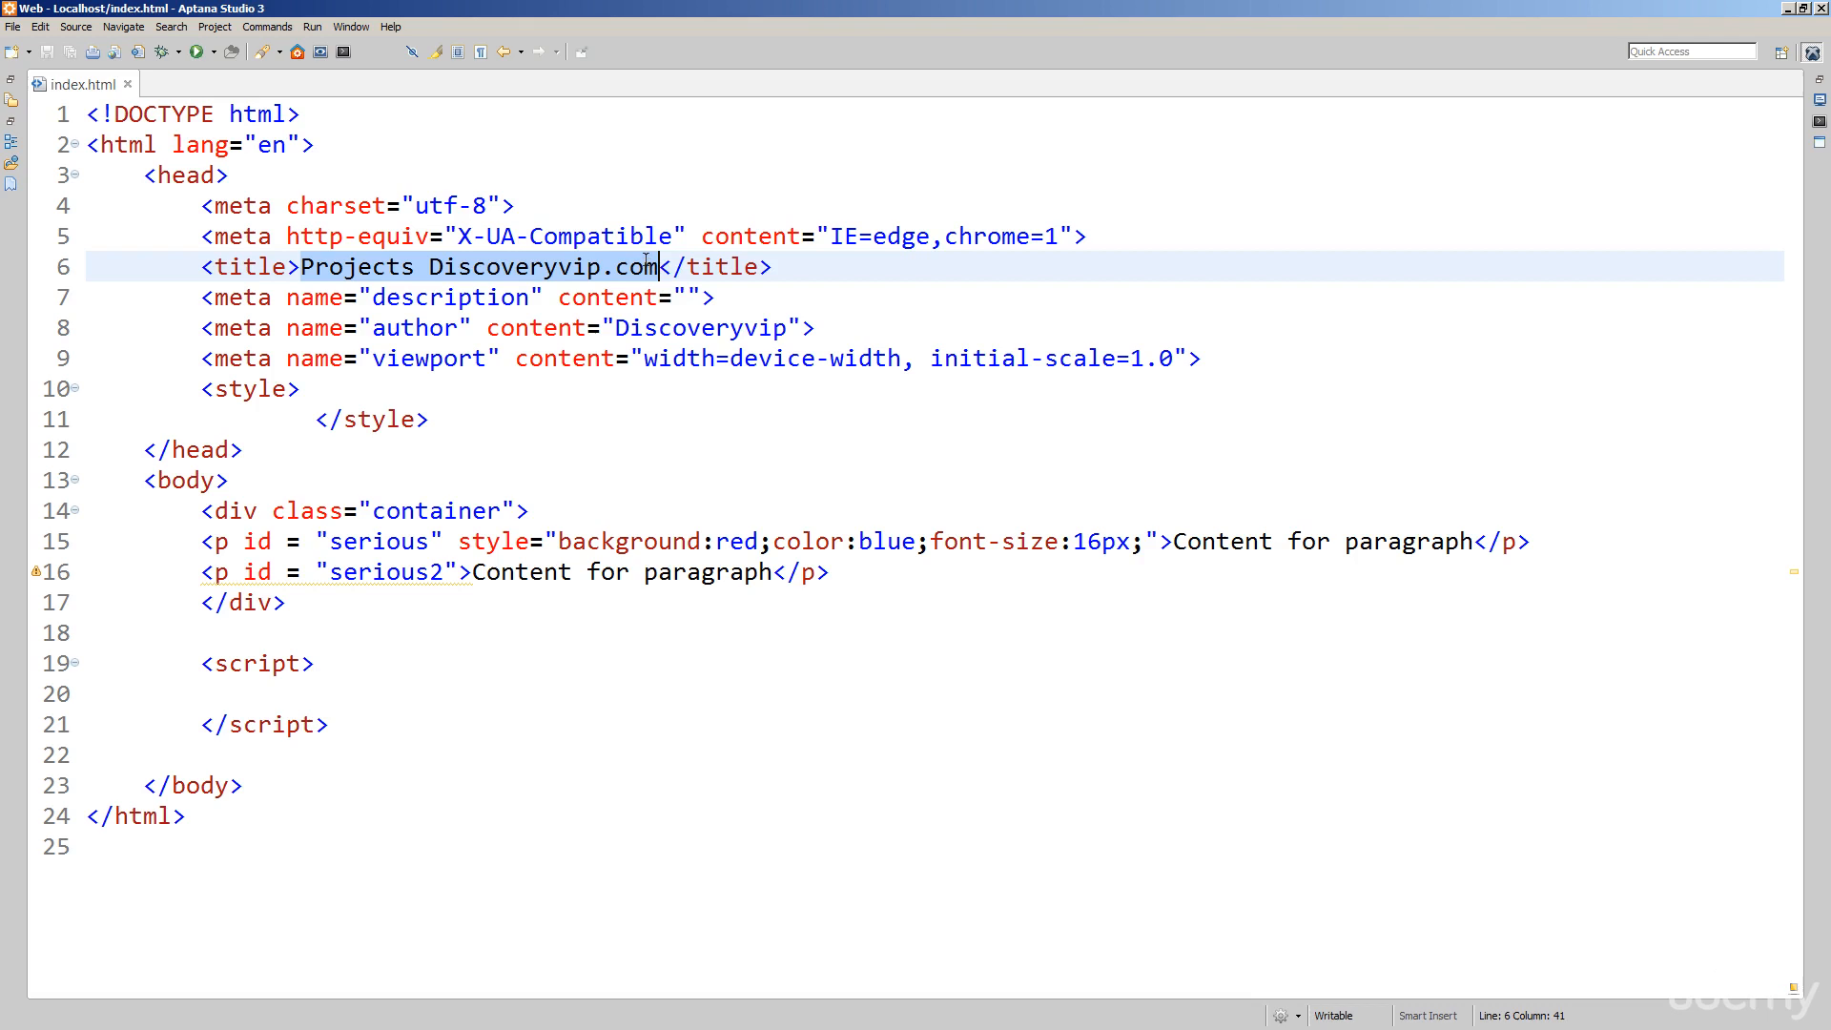
- Replace the title with 'This is the new title' between the <title> tags
{"action": "type", "text": "This is</title>"}
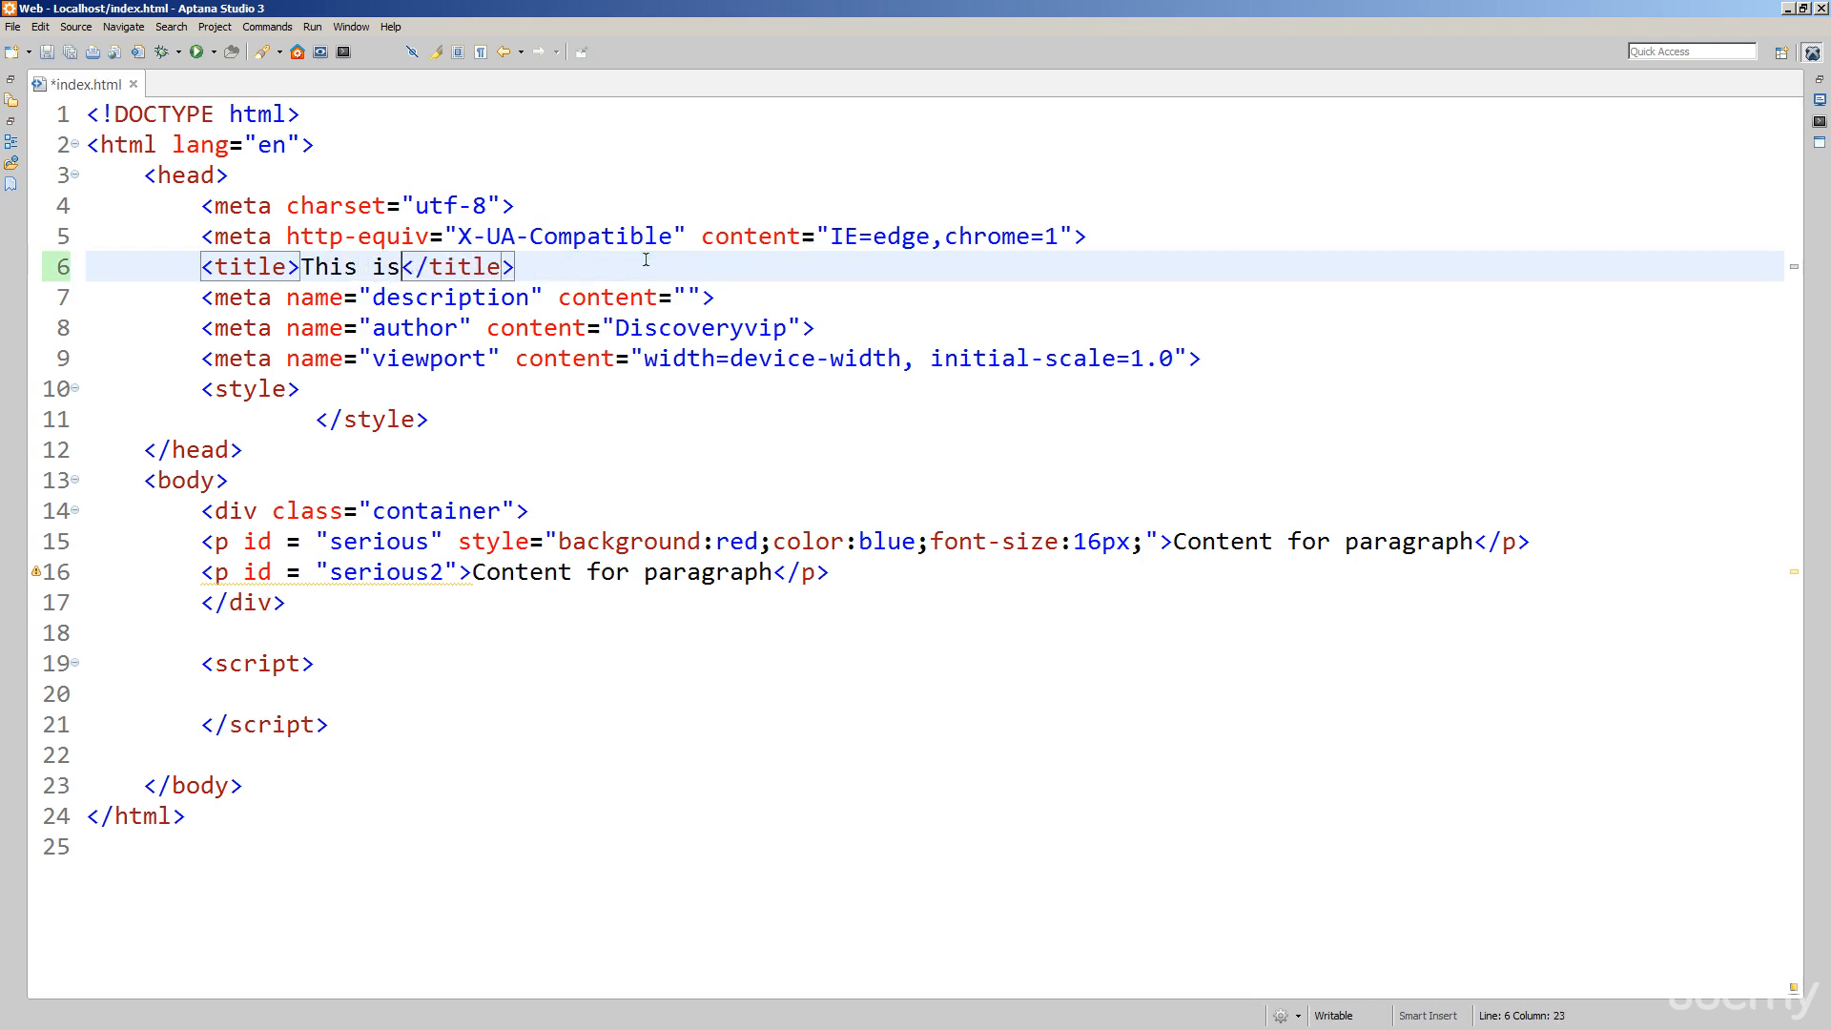
{"action": "type", "text": "the new titl"}
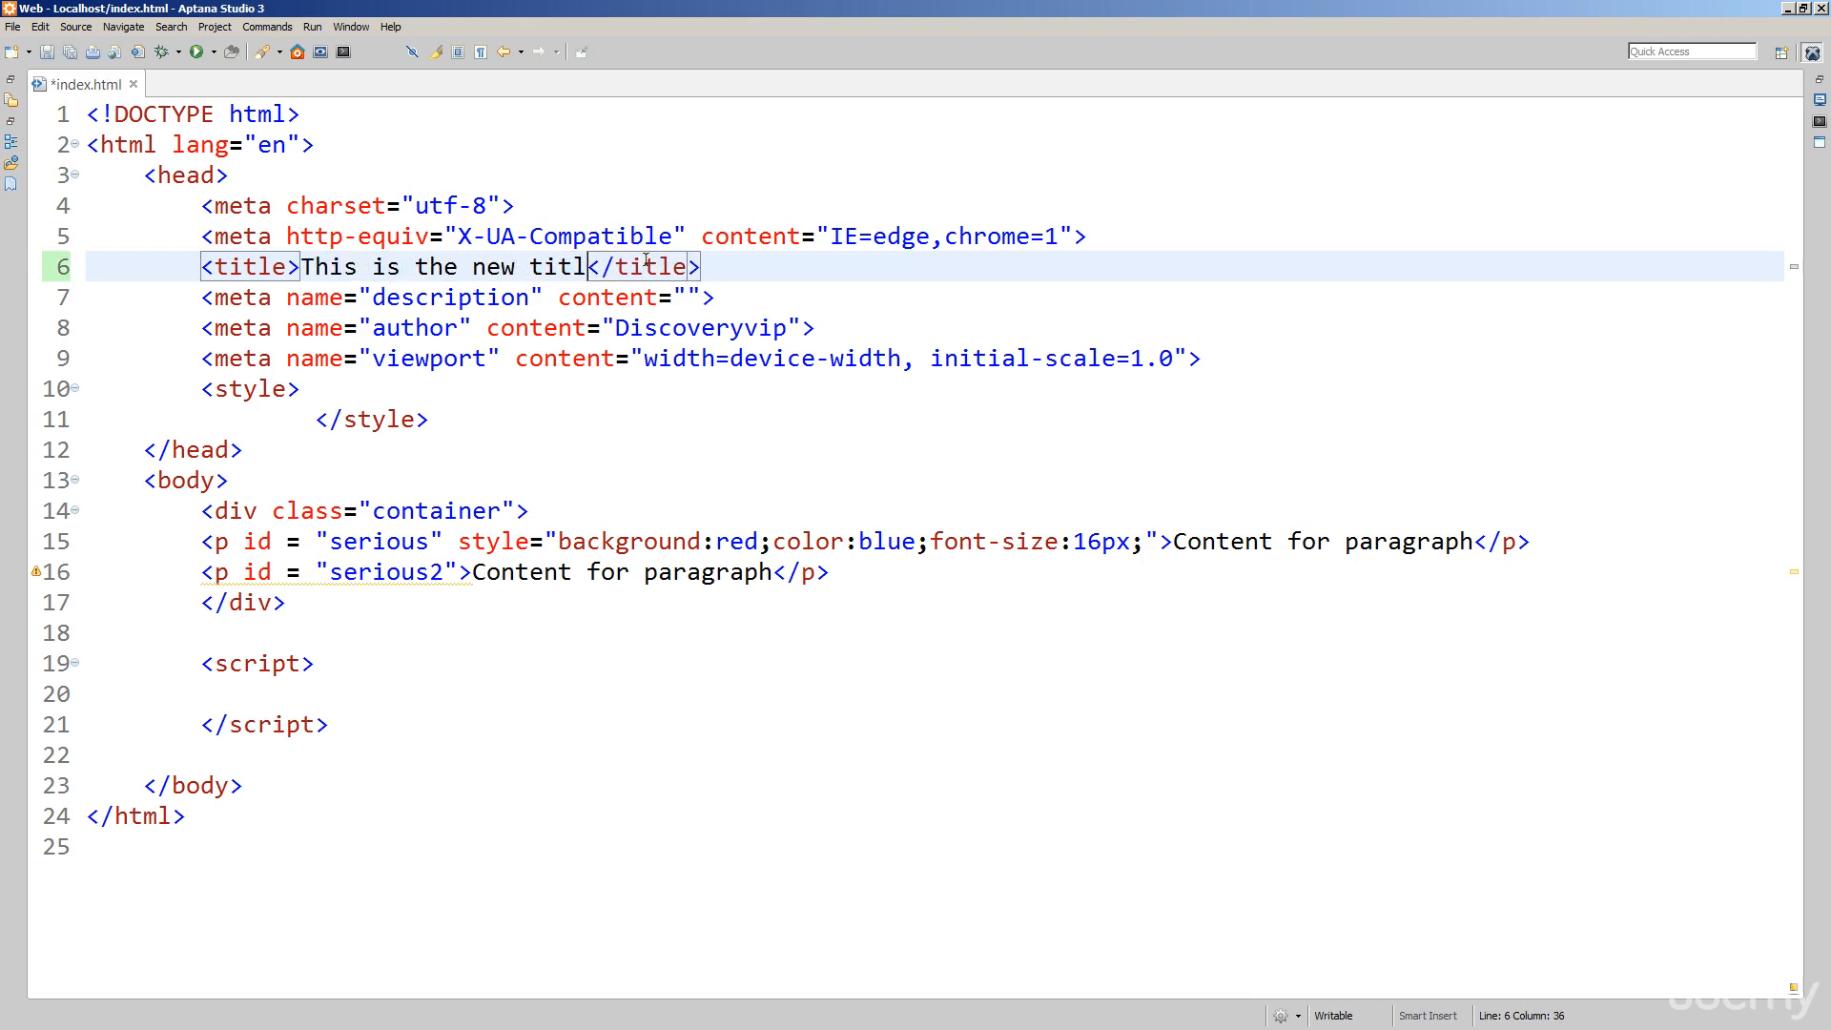
{"action": "type", "text": "e"}
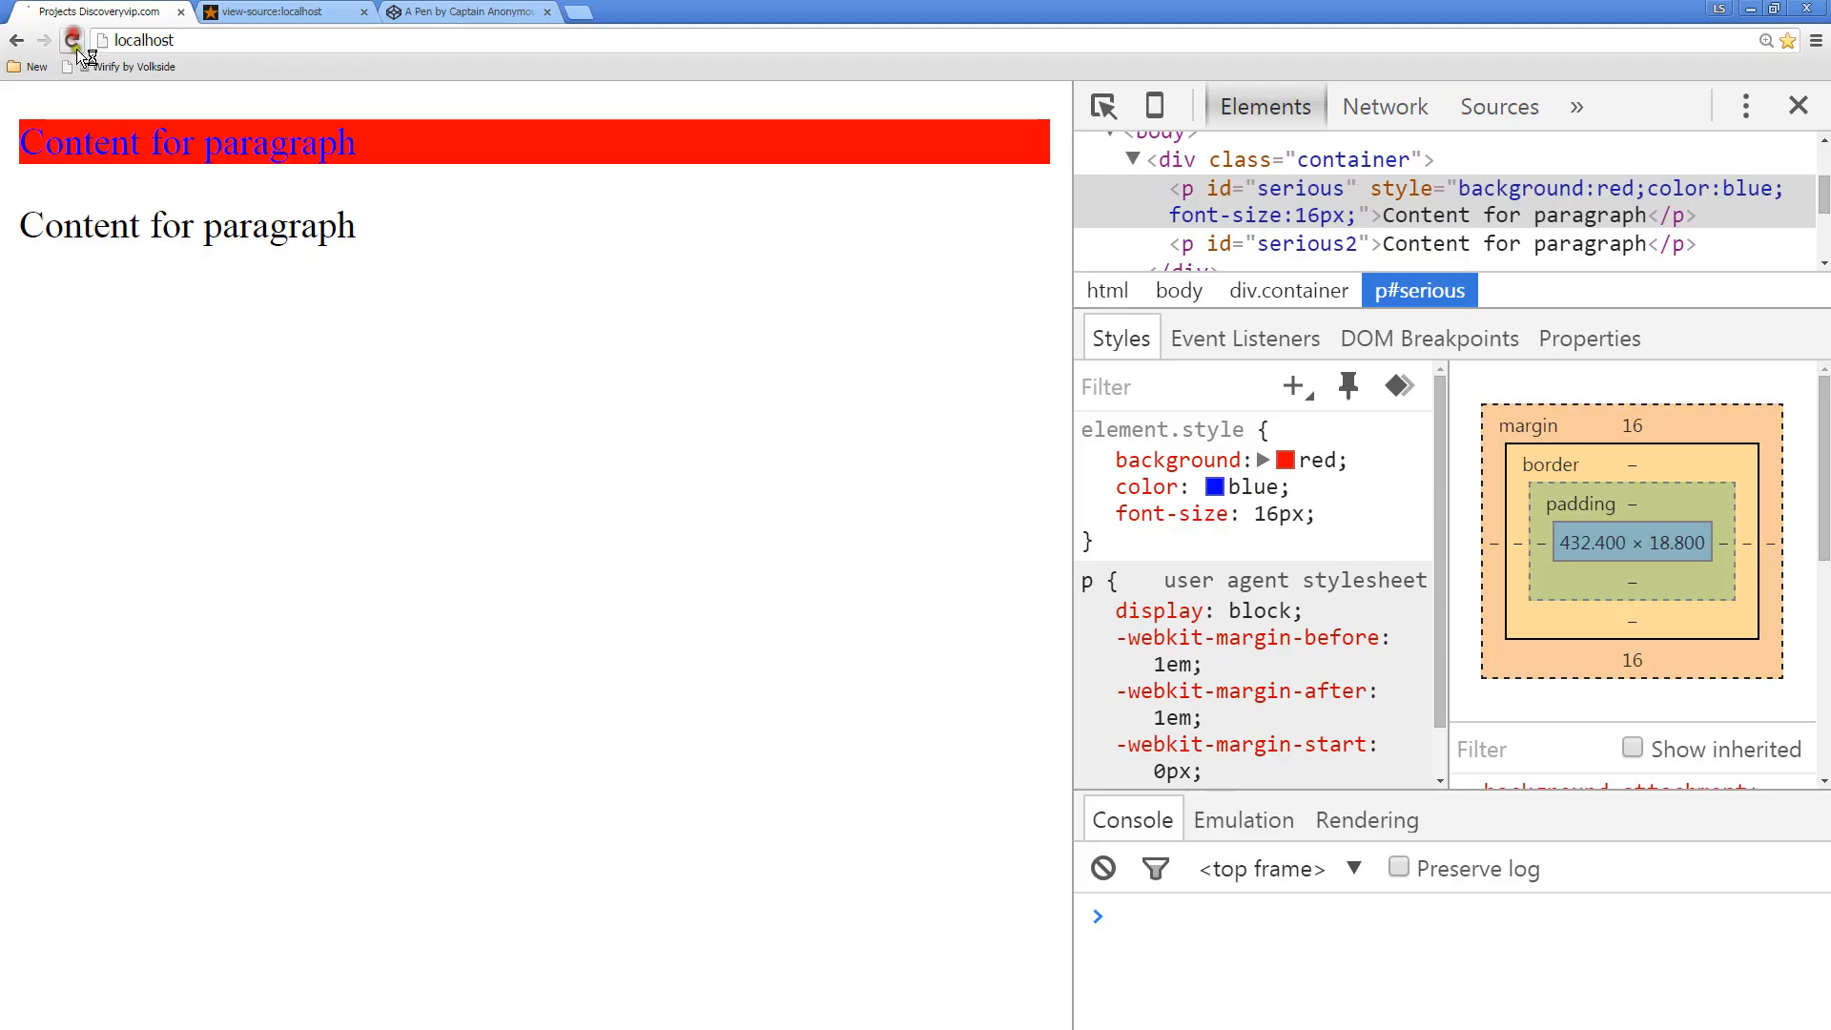
- Reload the localhost page and confirm the tab reads 'This is the new title' against view-source
{"action": "left_click", "coordinate": [73, 40]}
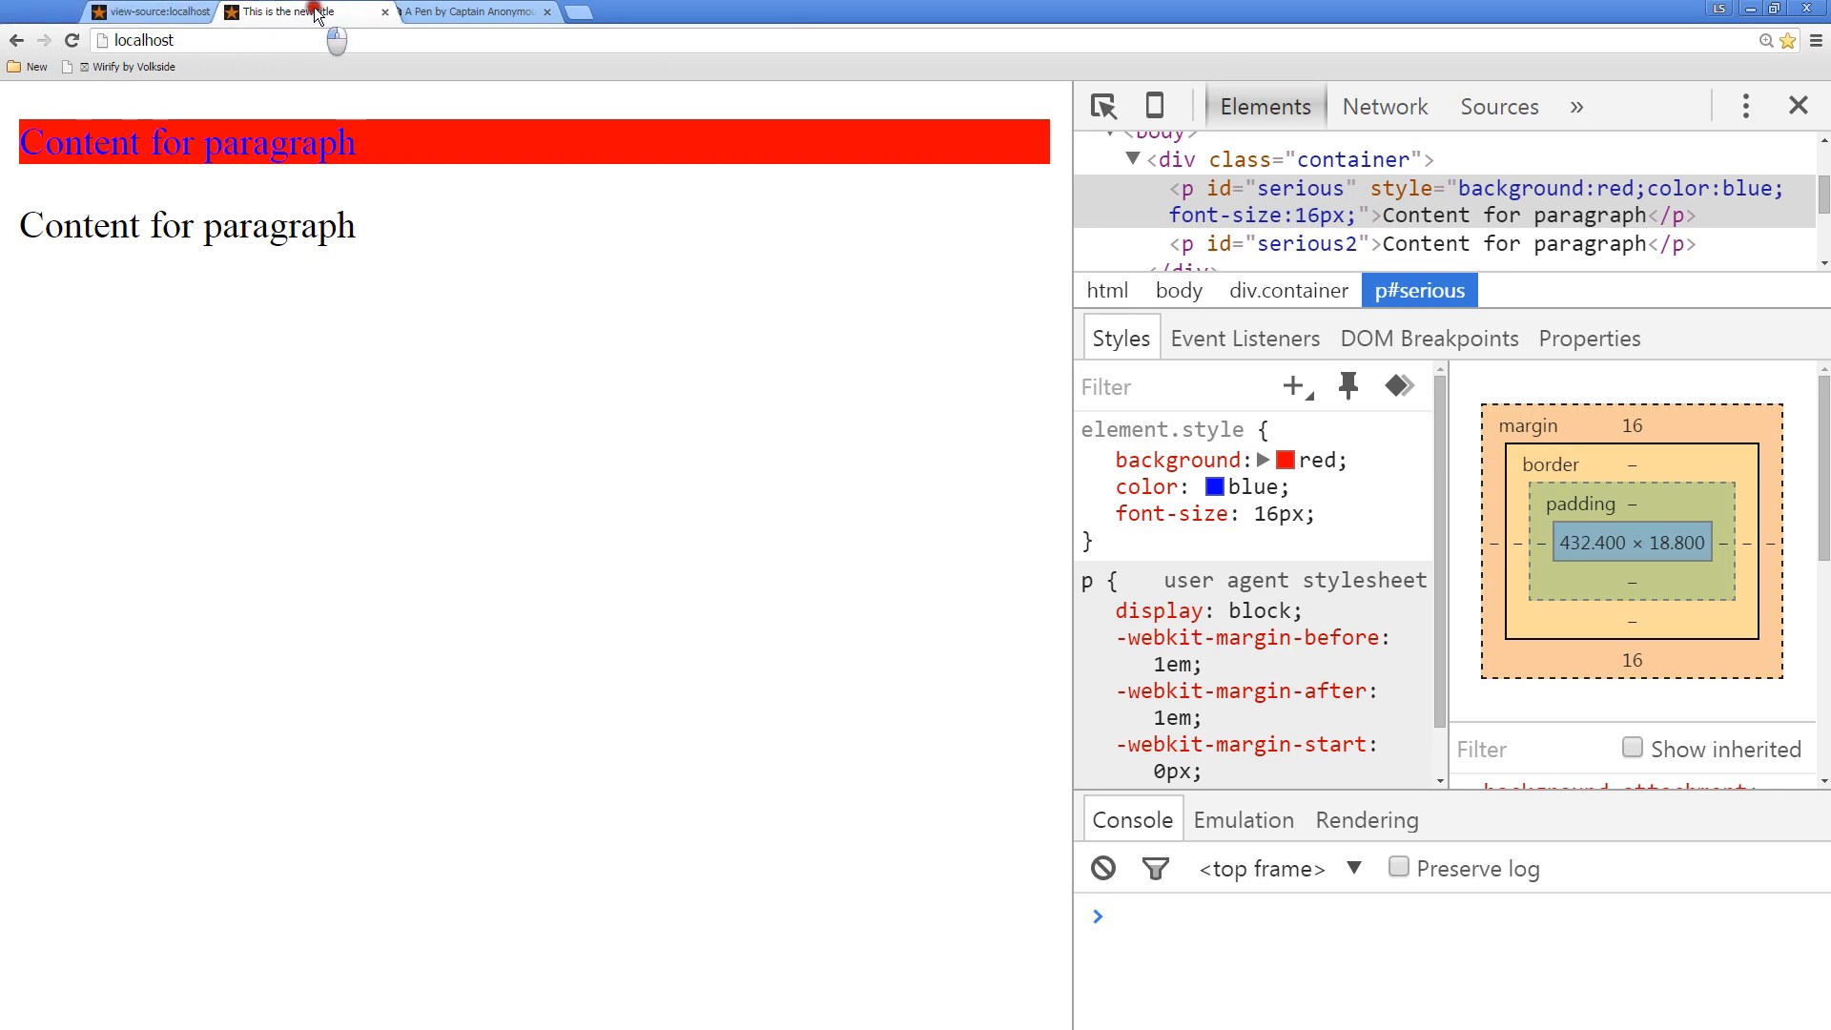
{"action": "left_click", "coordinate": [124, 15]}
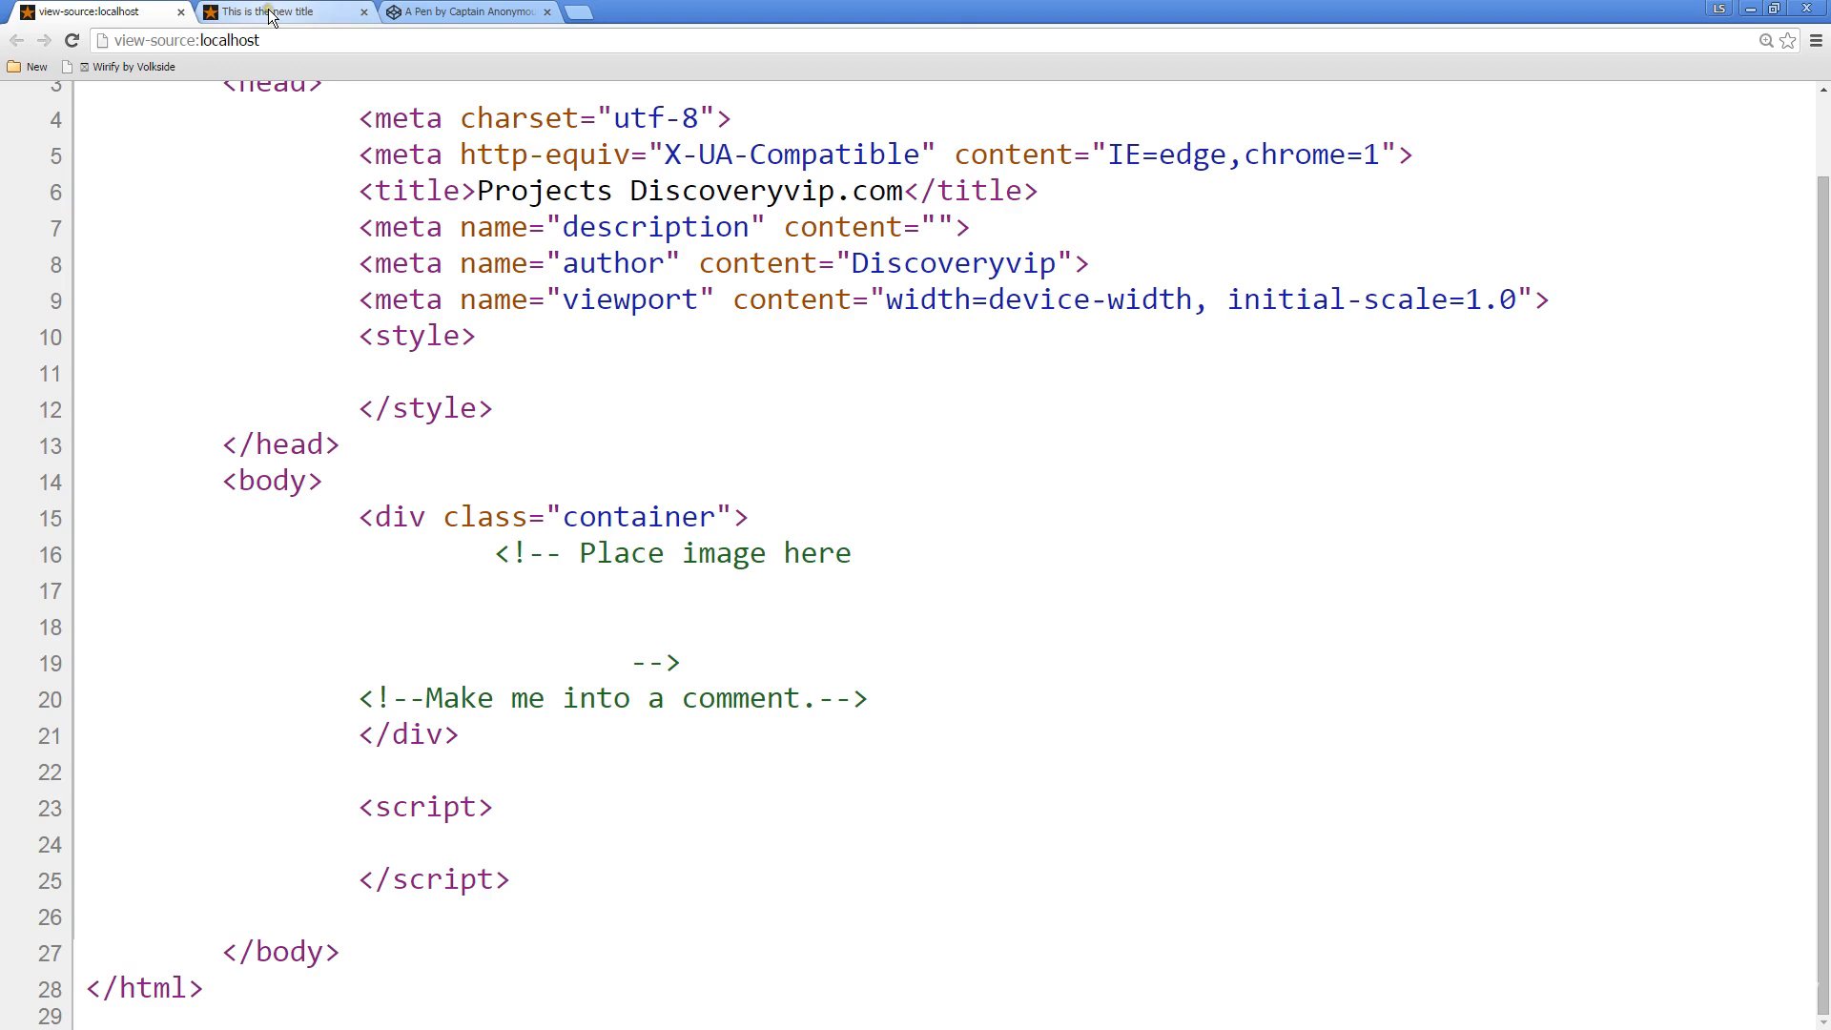
{"action": "mouse_move", "coordinate": [306, 19]}
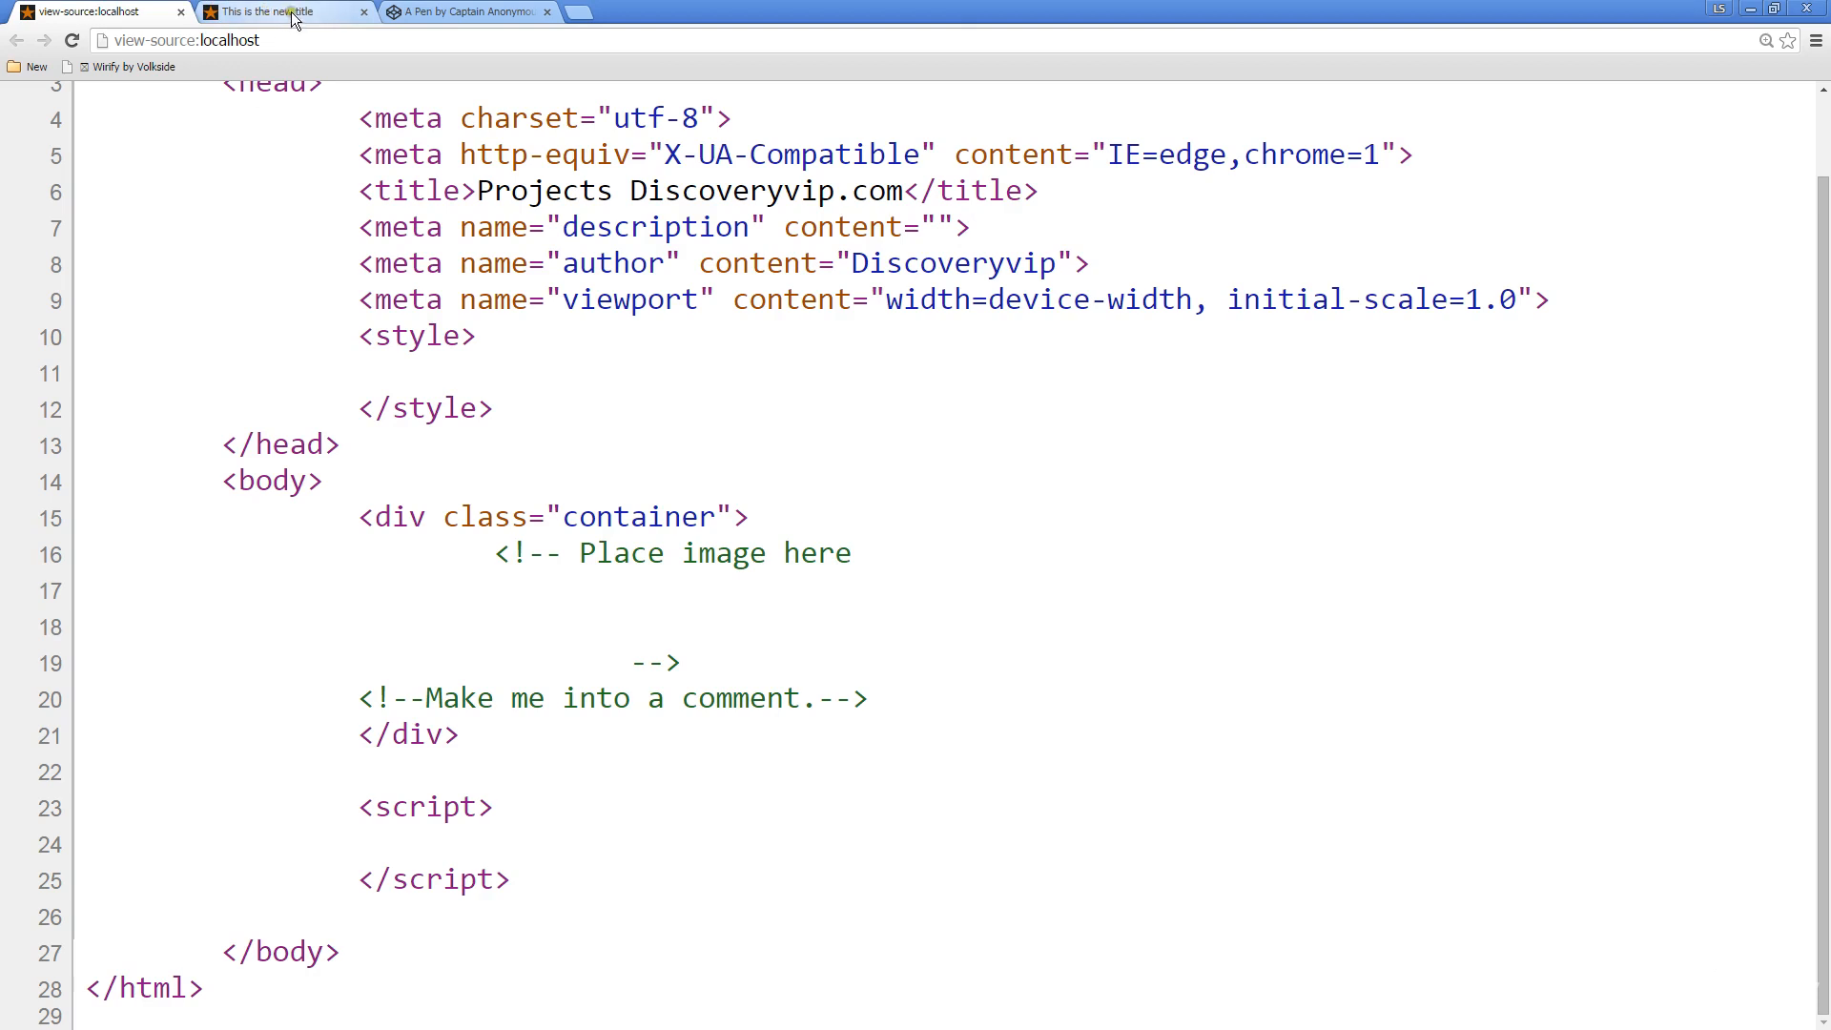
{"action": "left_click", "coordinate": [276, 9]}
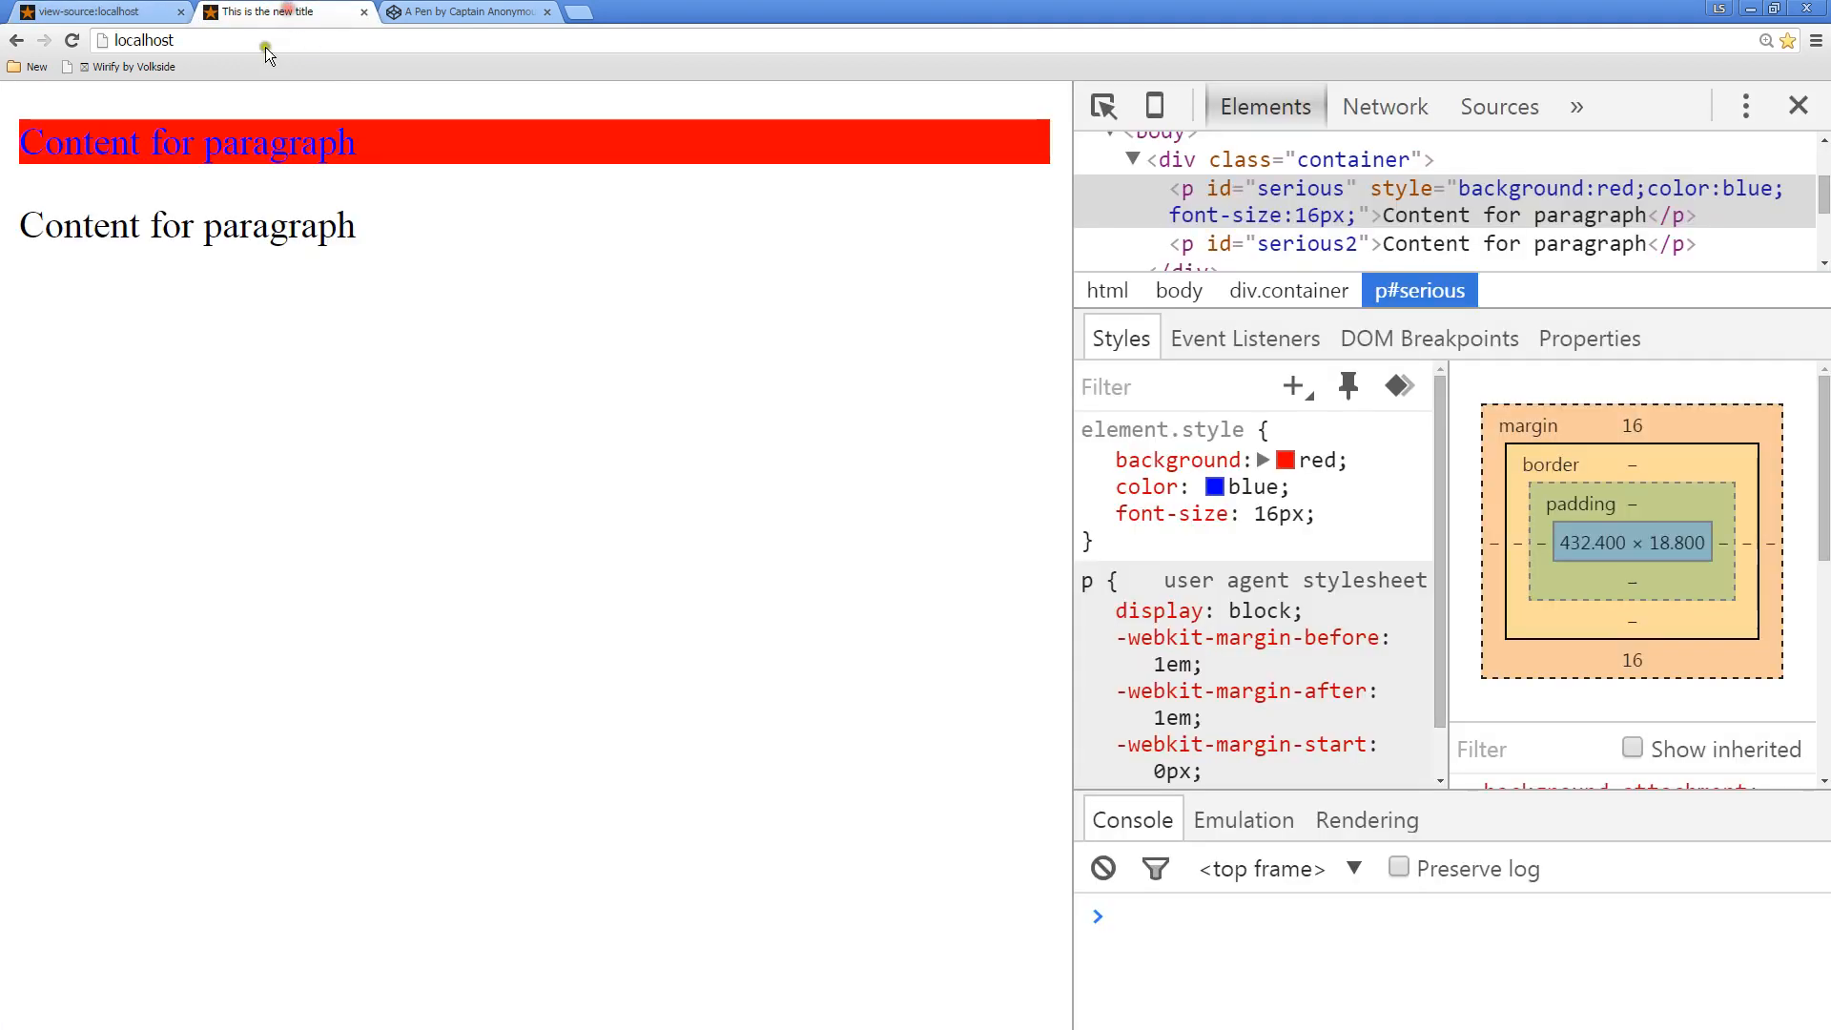
{"action": "mouse_move", "coordinate": [336, 265]}
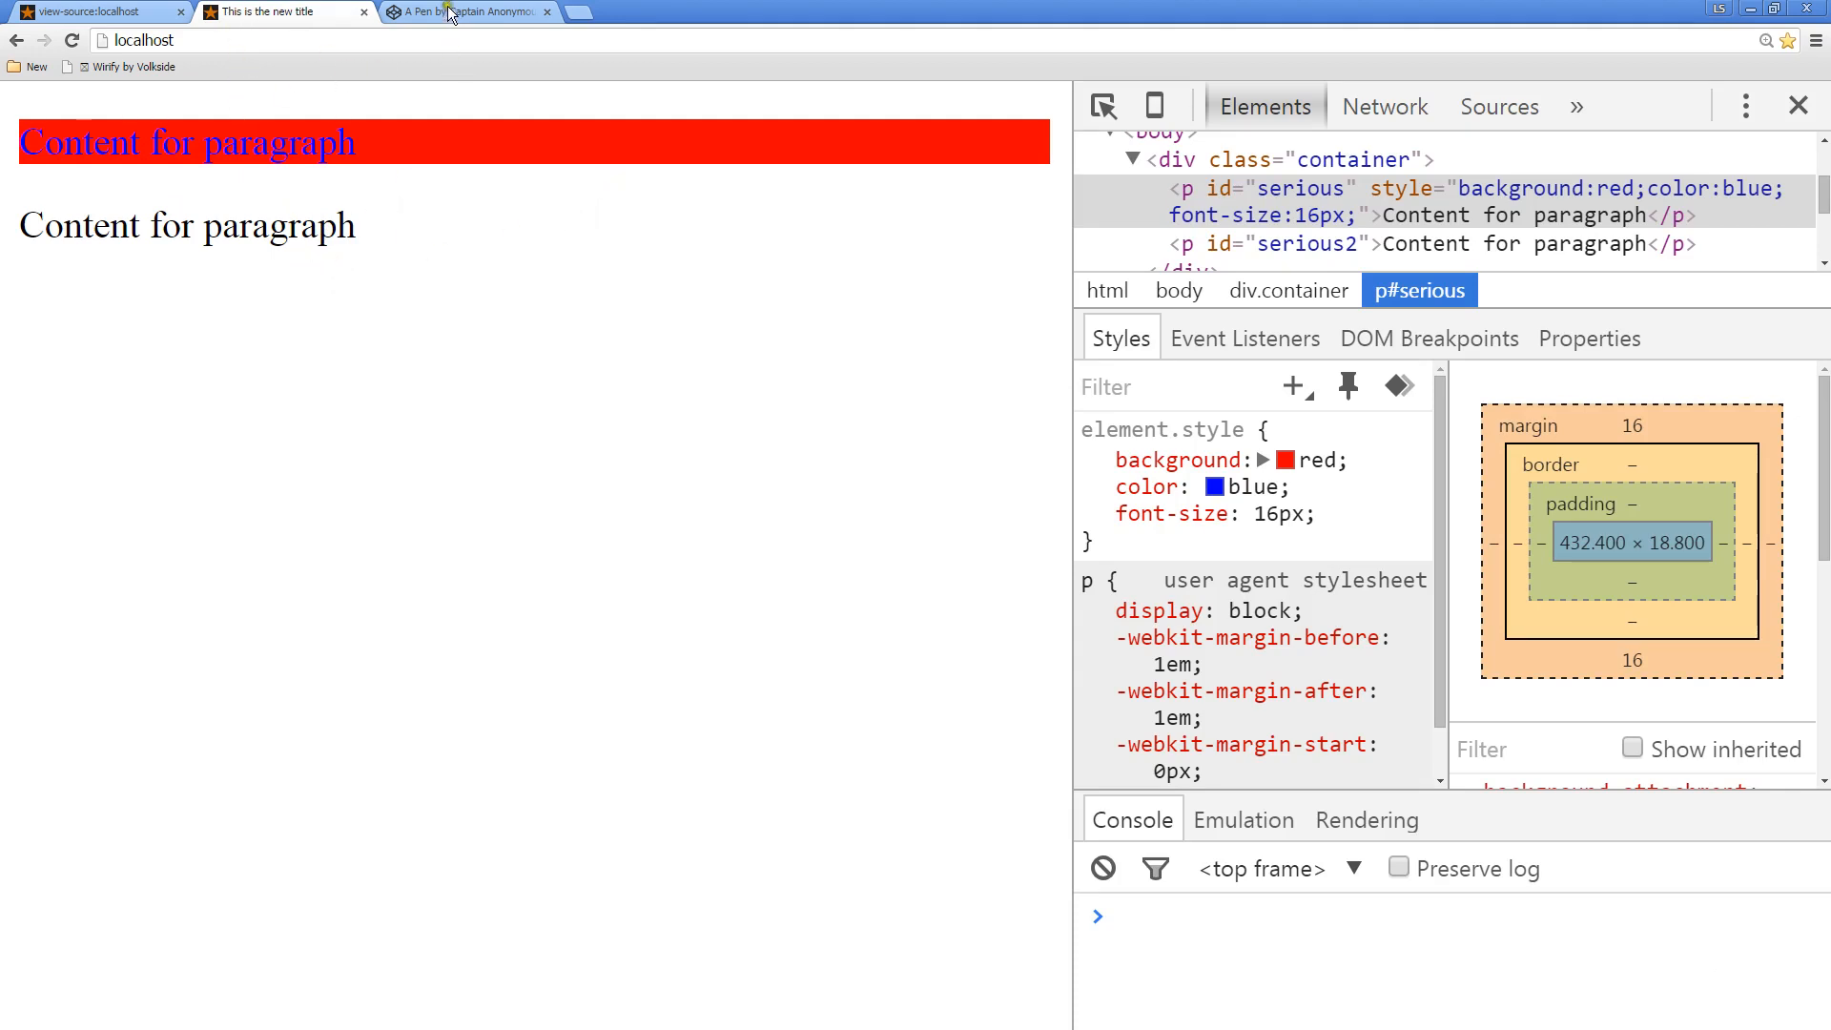
{"action": "left_click", "coordinate": [276, 9]}
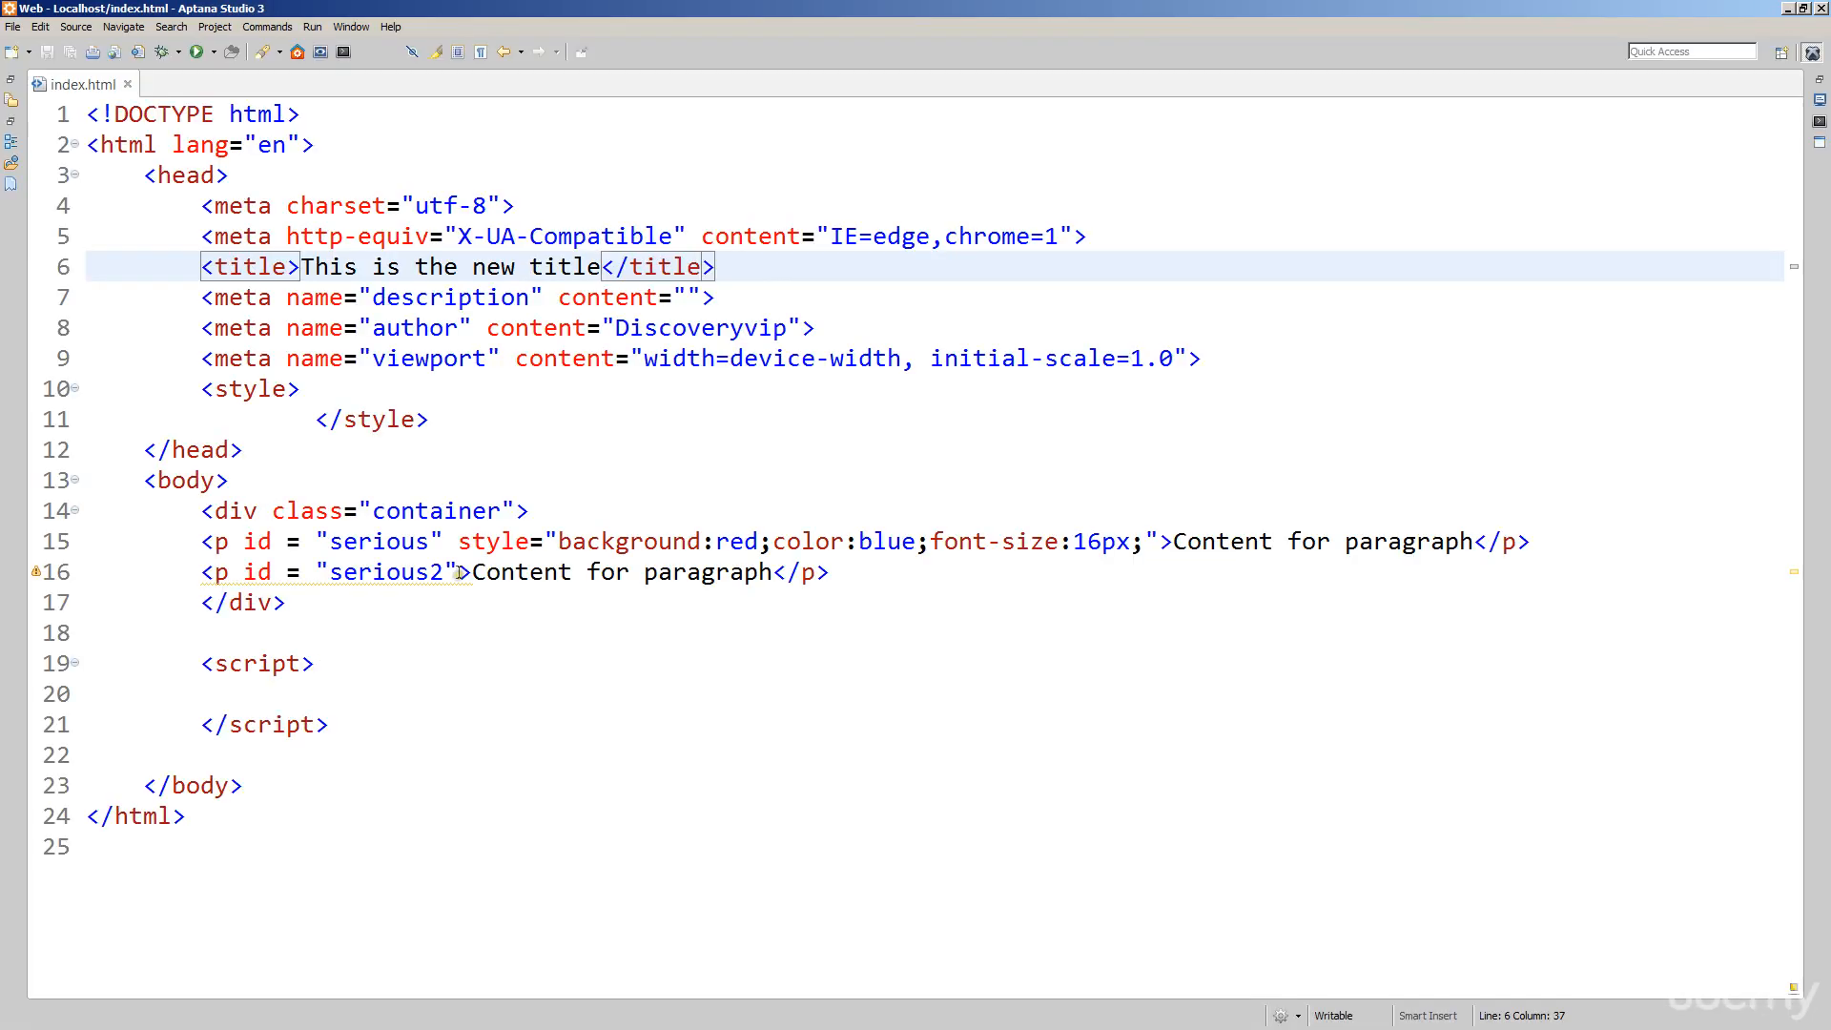
{"action": "left_click", "coordinate": [297, 389]}
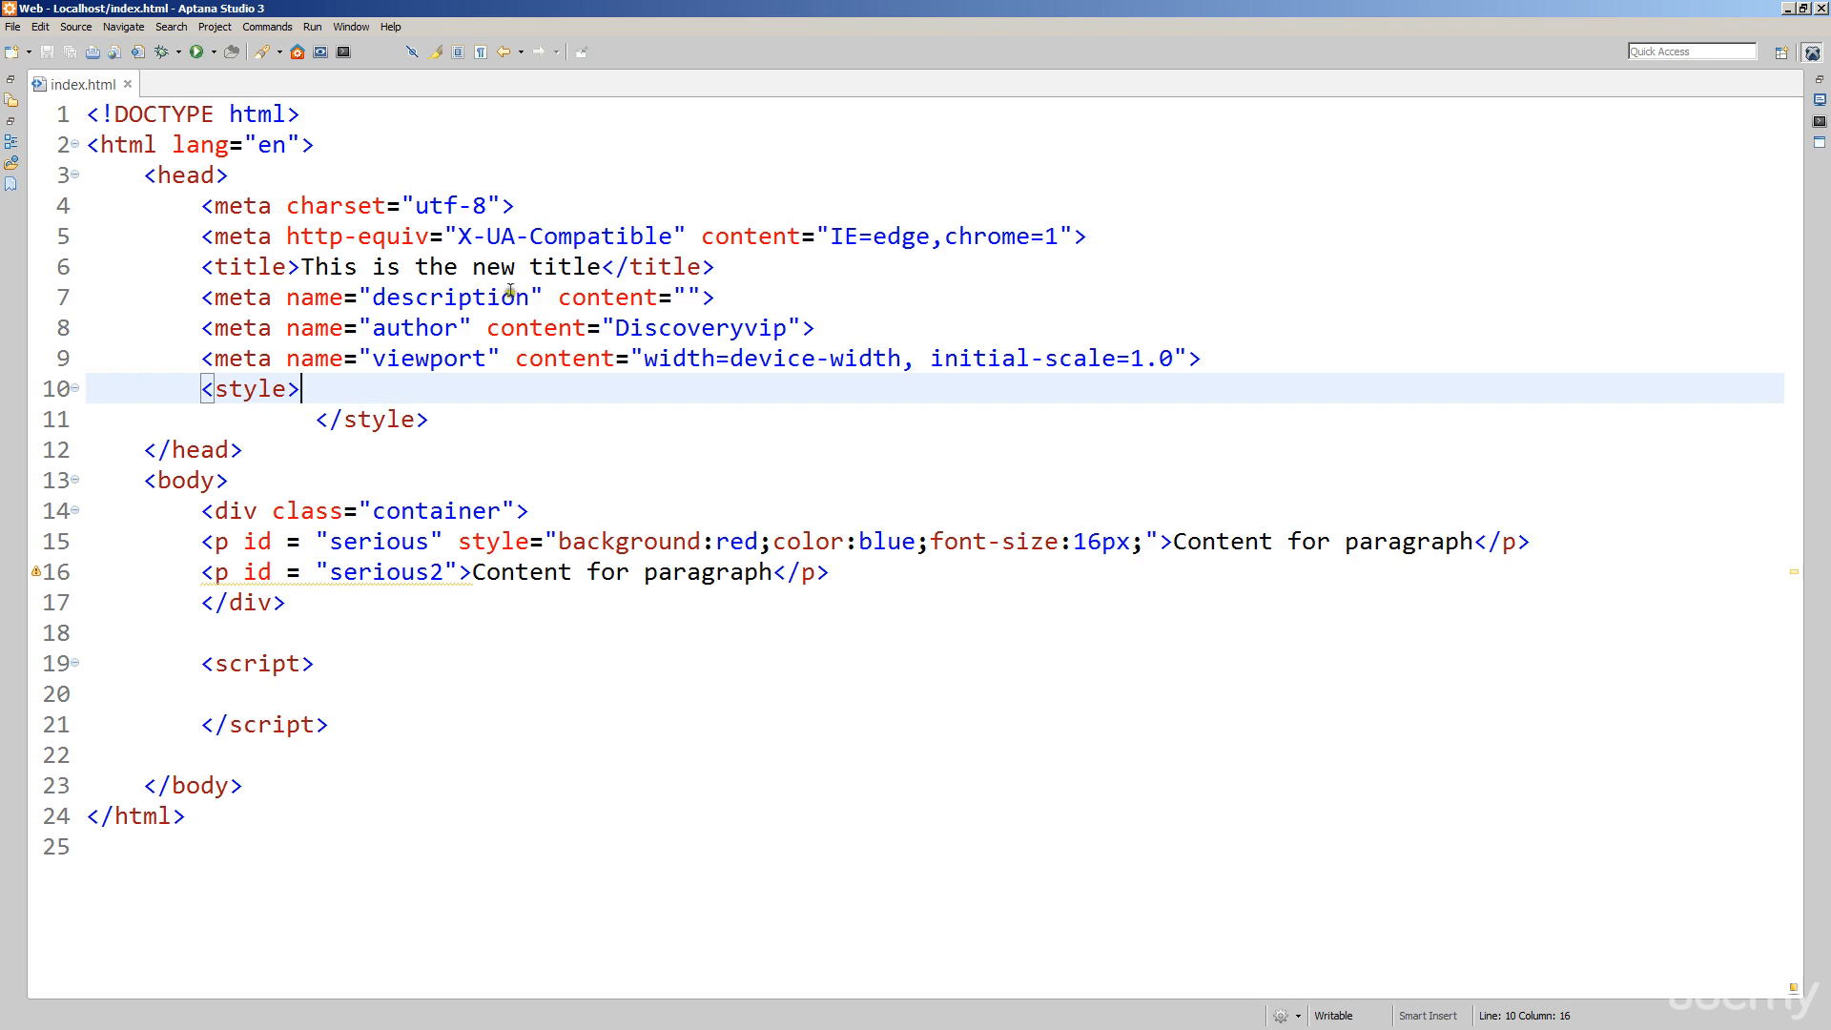
{"action": "mouse_move", "coordinate": [500, 374]}
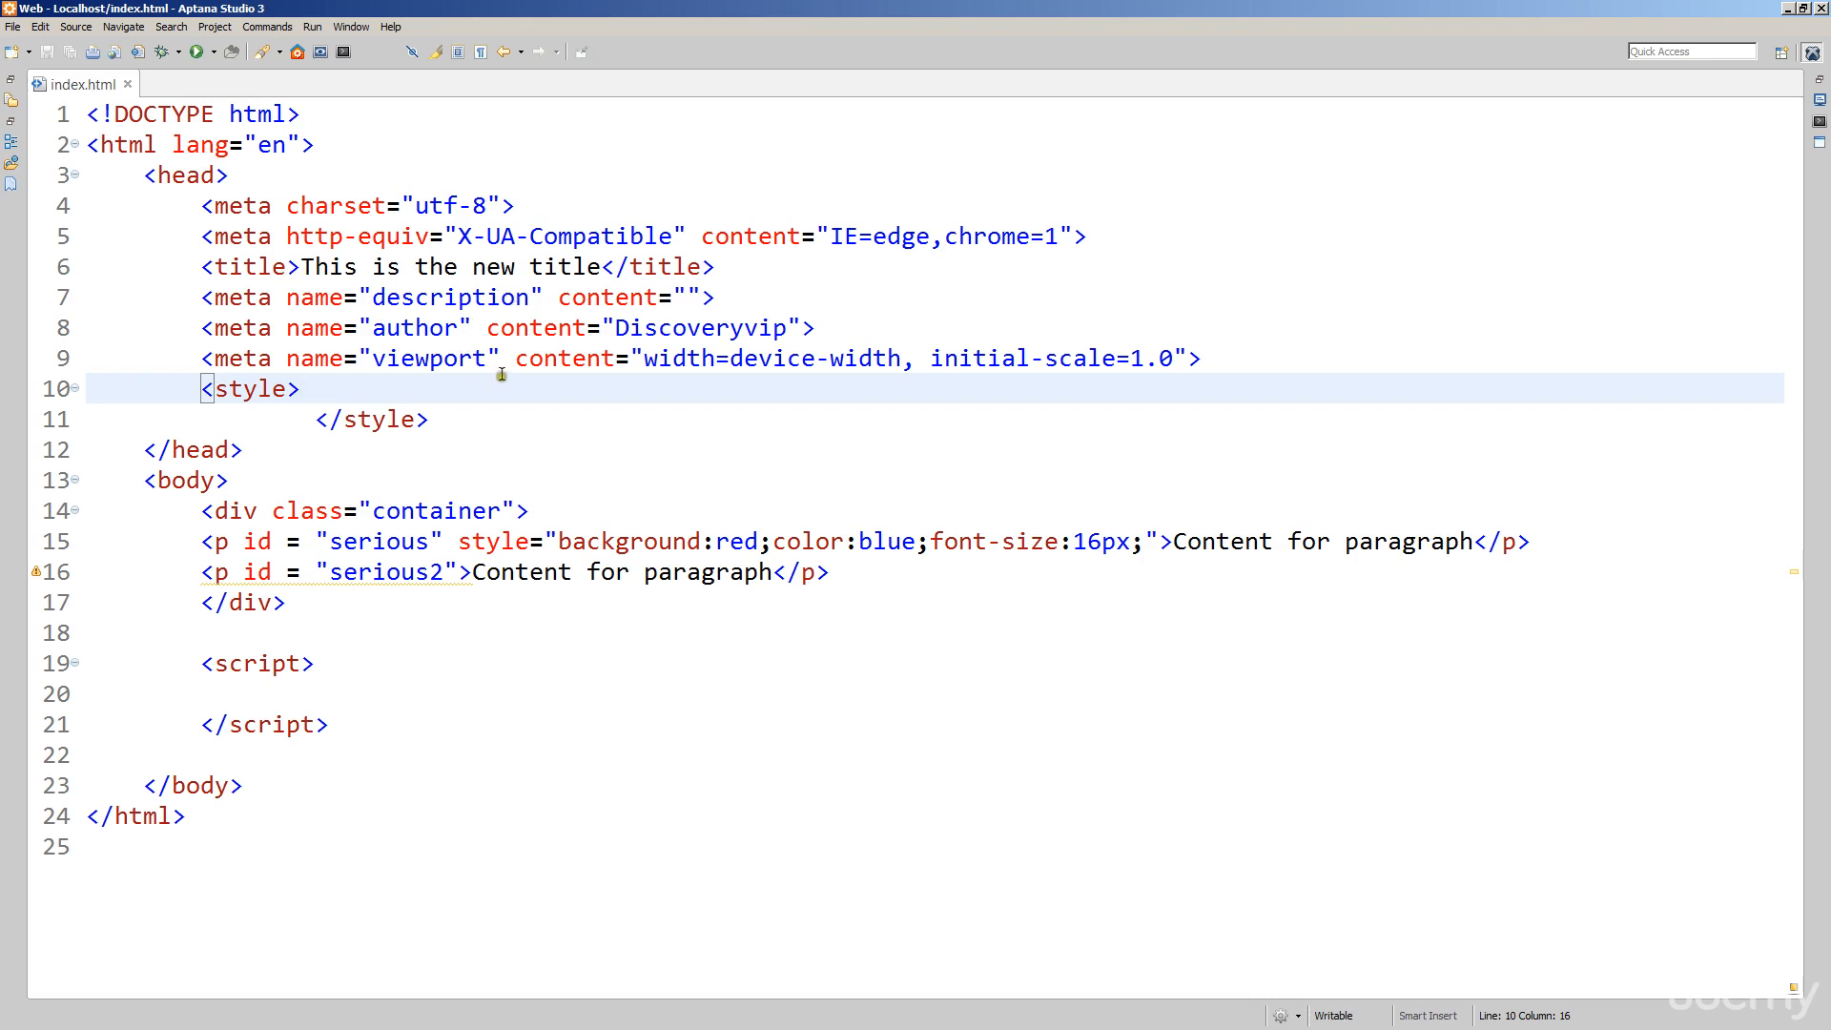
{"action": "mouse_move", "coordinate": [502, 374]}
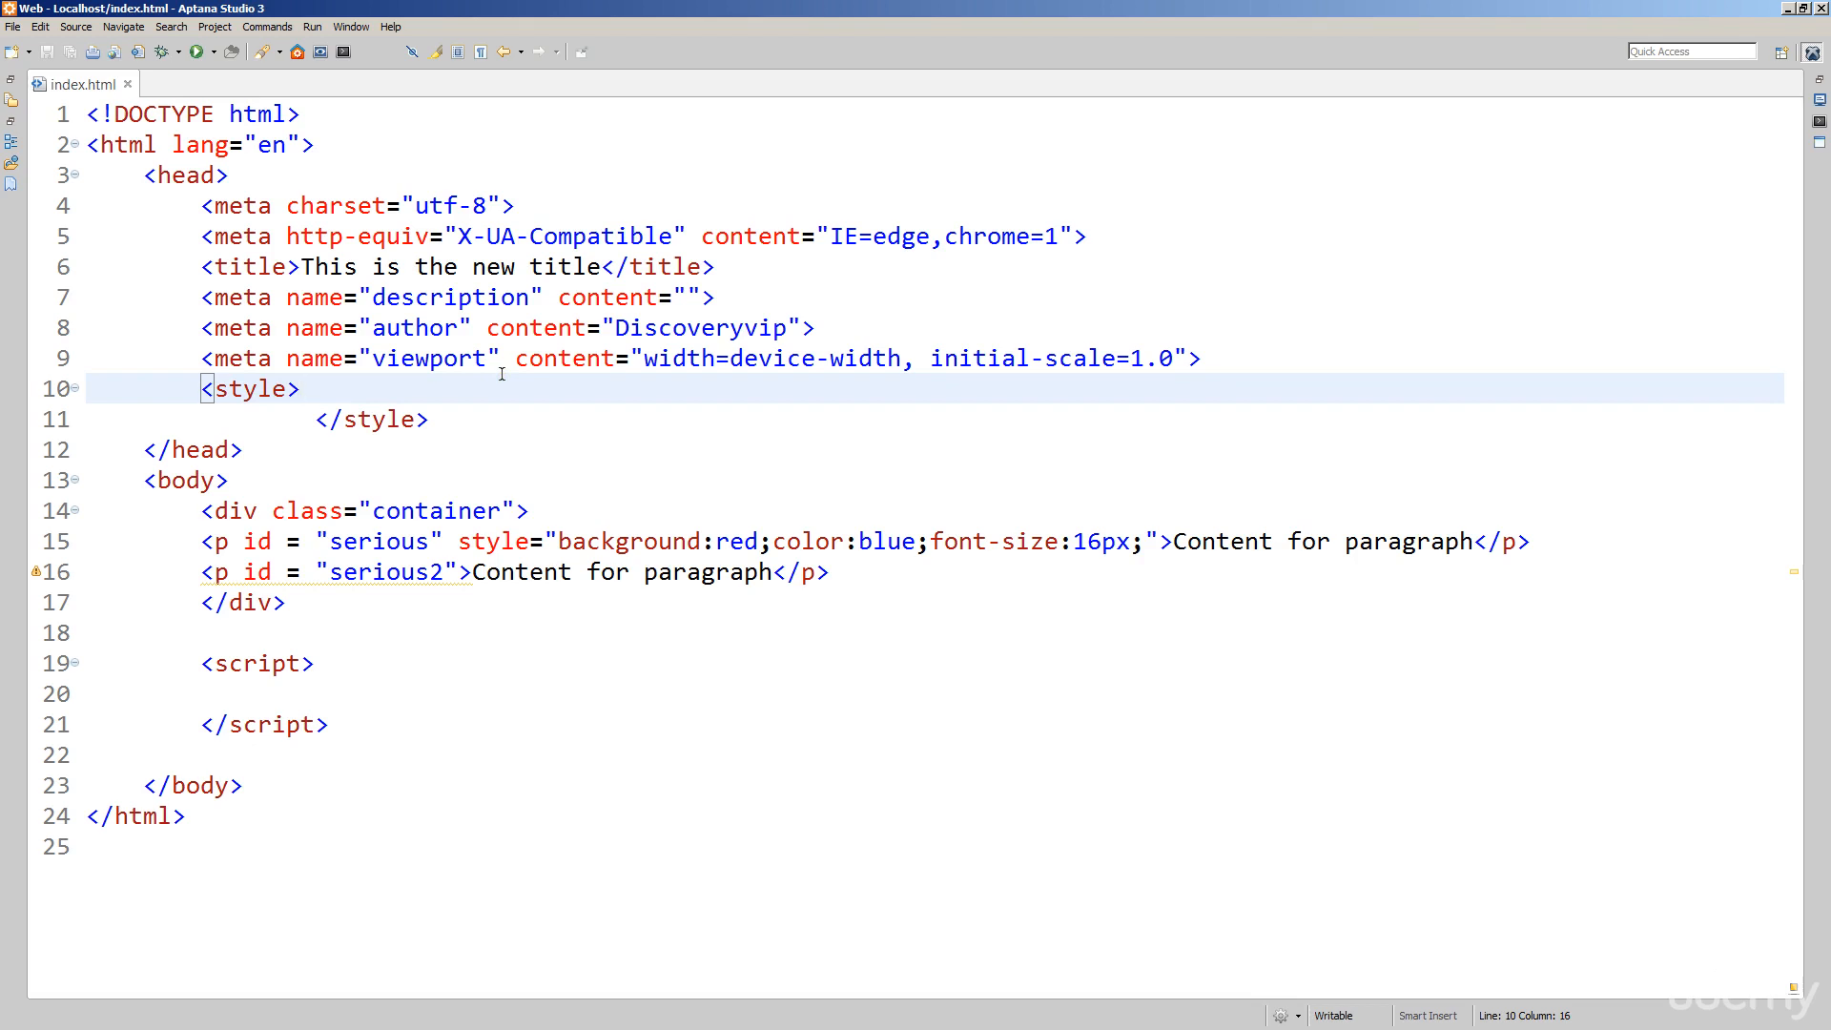